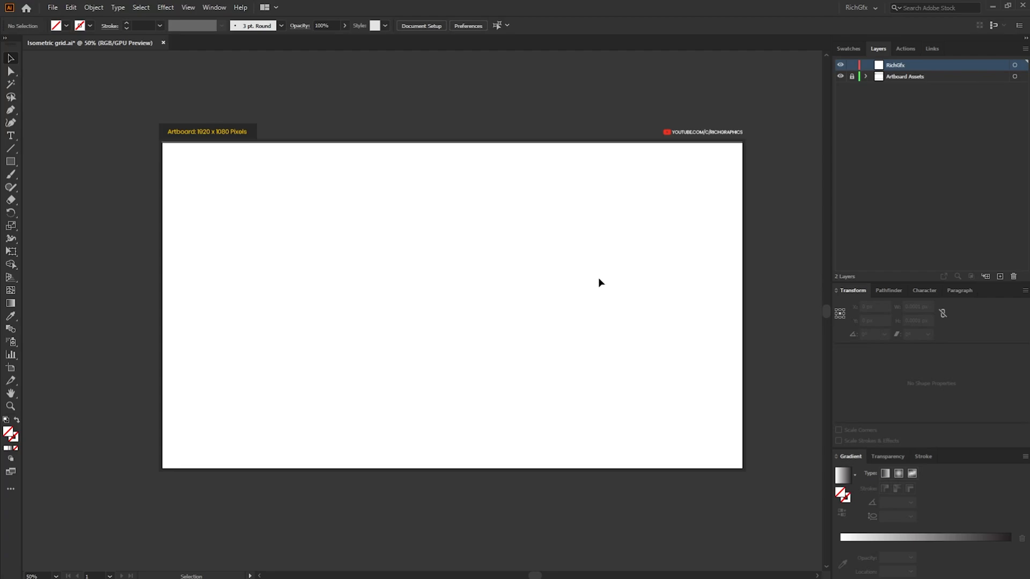
mouse_move(147, 177)
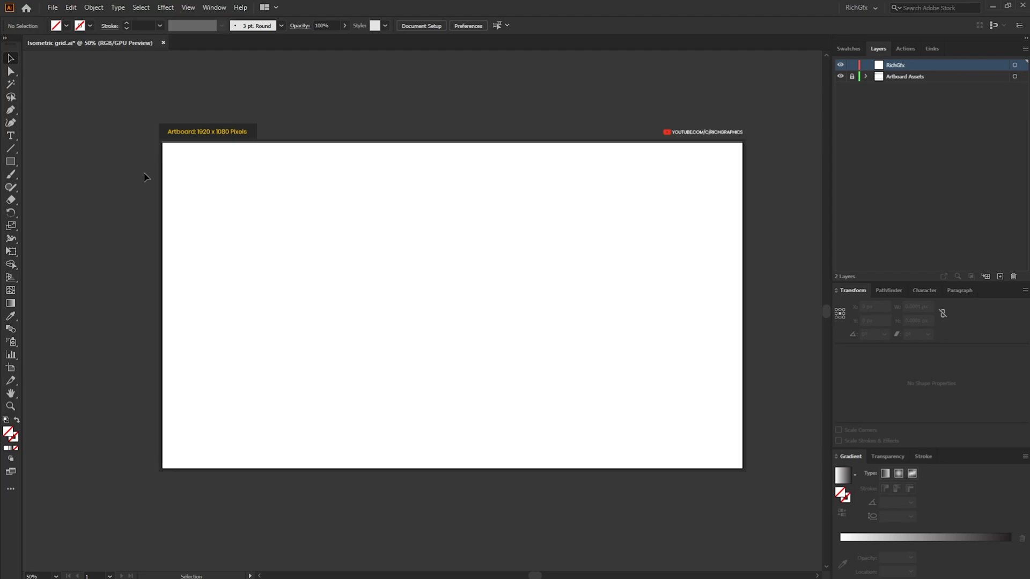
mouse_move(10, 148)
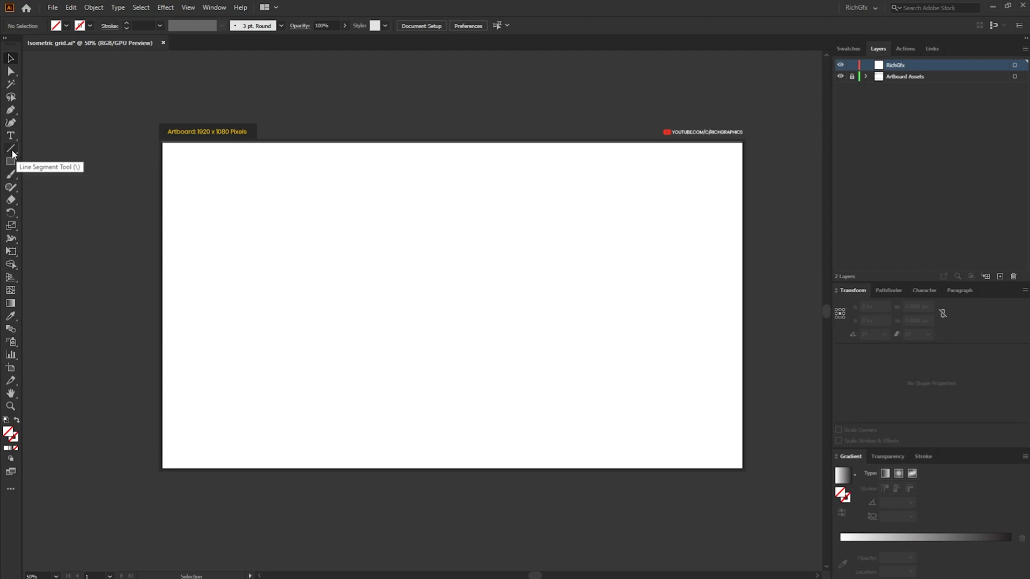
Switch from the Line Segment Tool flyout to the Rectangular Grid Tool
click(10, 149)
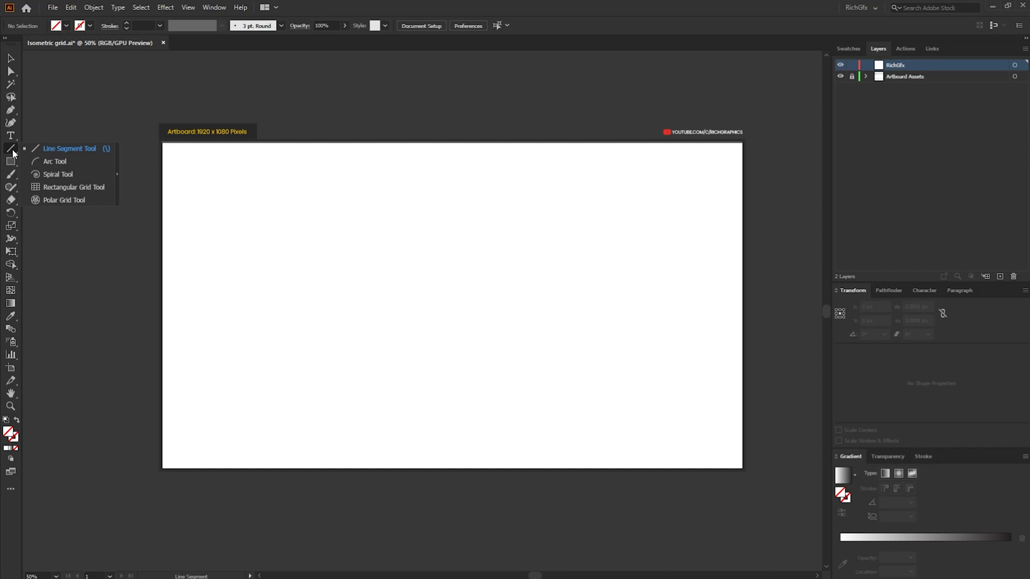
mouse_move(56, 174)
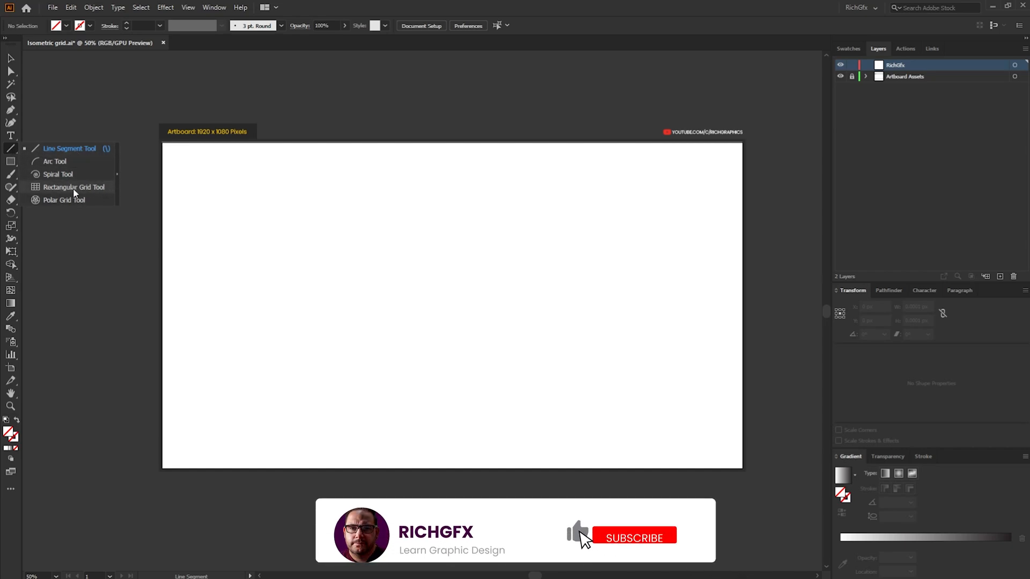
click(636, 549)
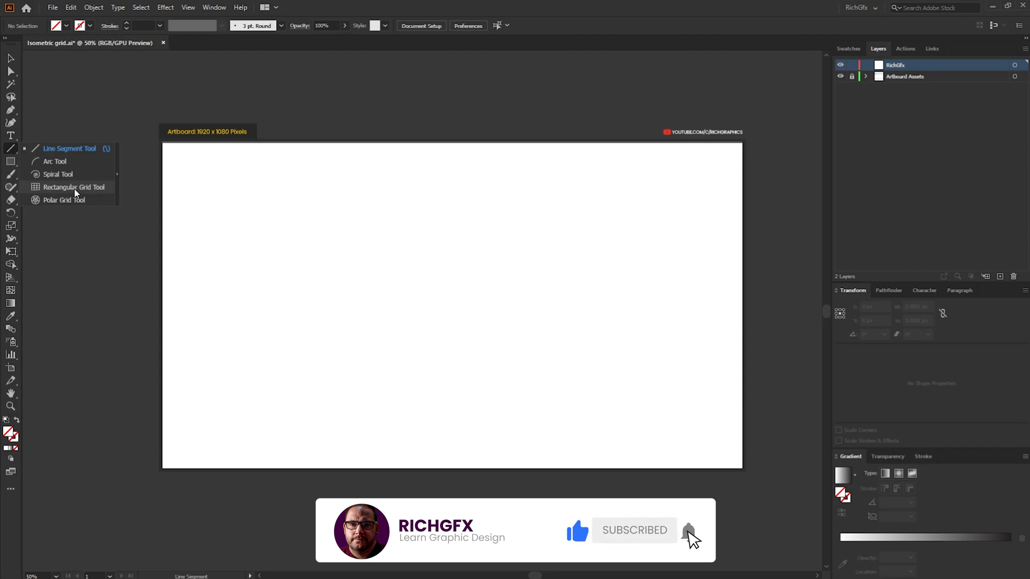
Place a grid with width and height 100 px and 100 dividers each way
click(75, 187)
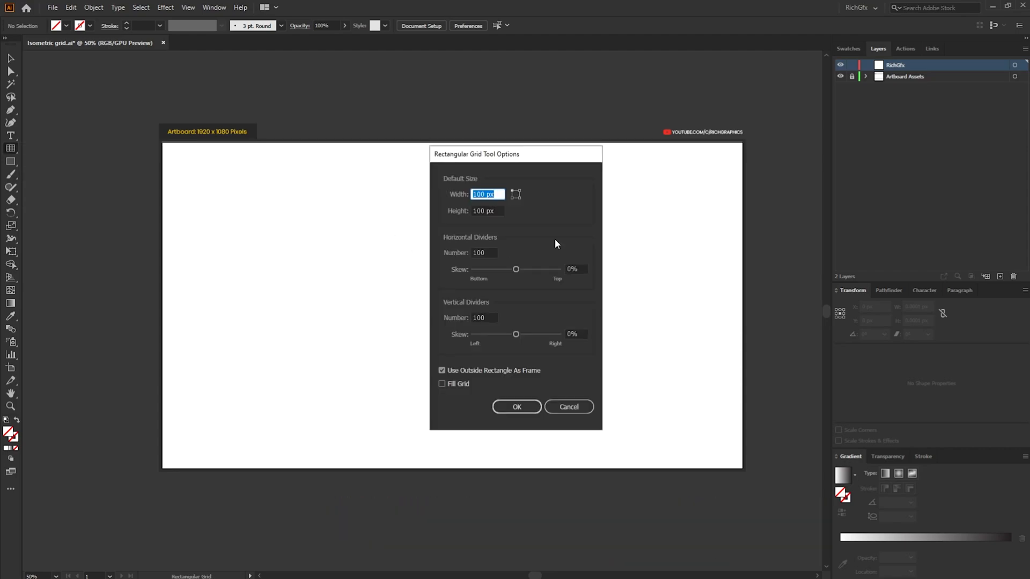
mouse_move(556, 224)
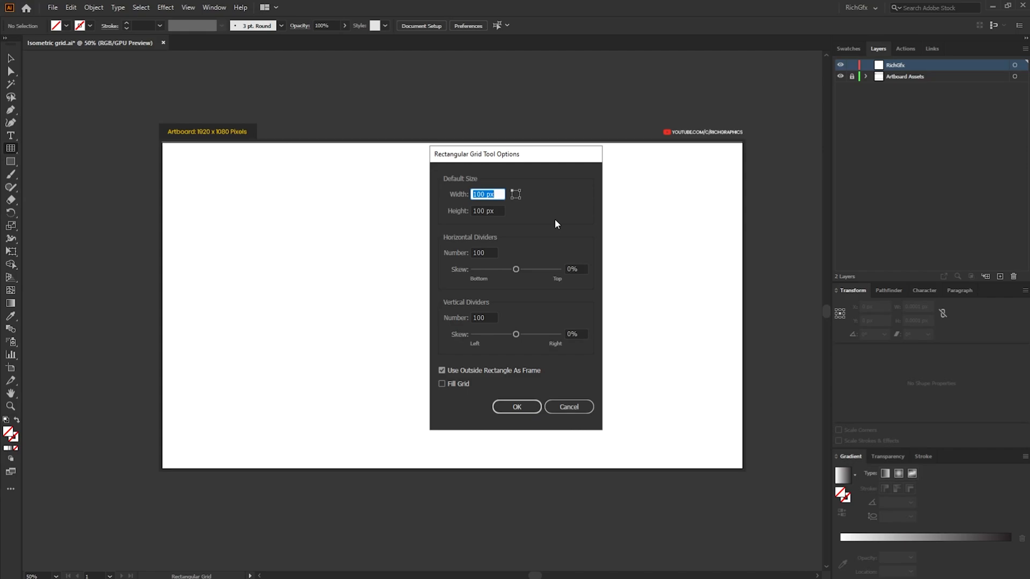
click(488, 194)
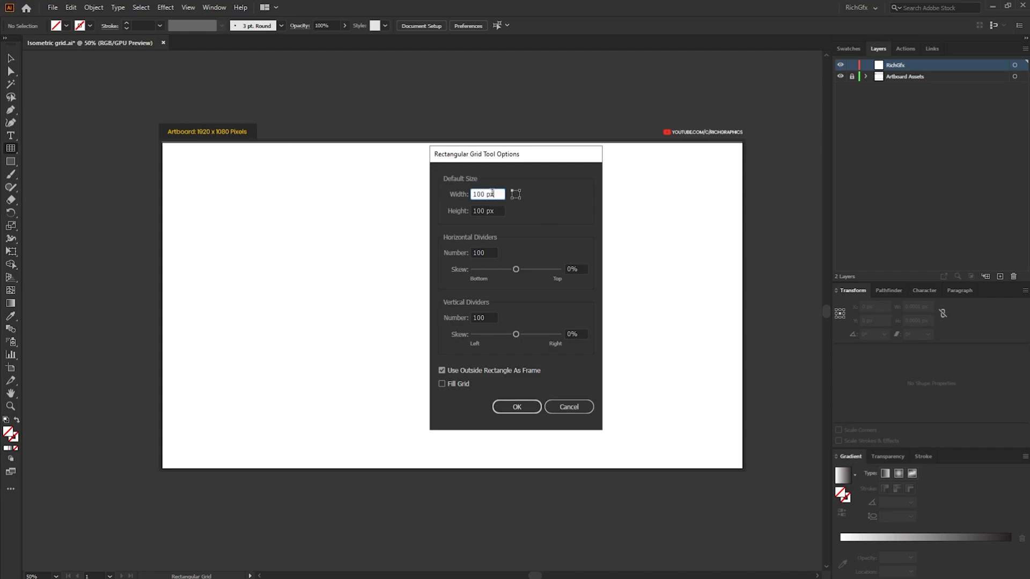
click(487, 211)
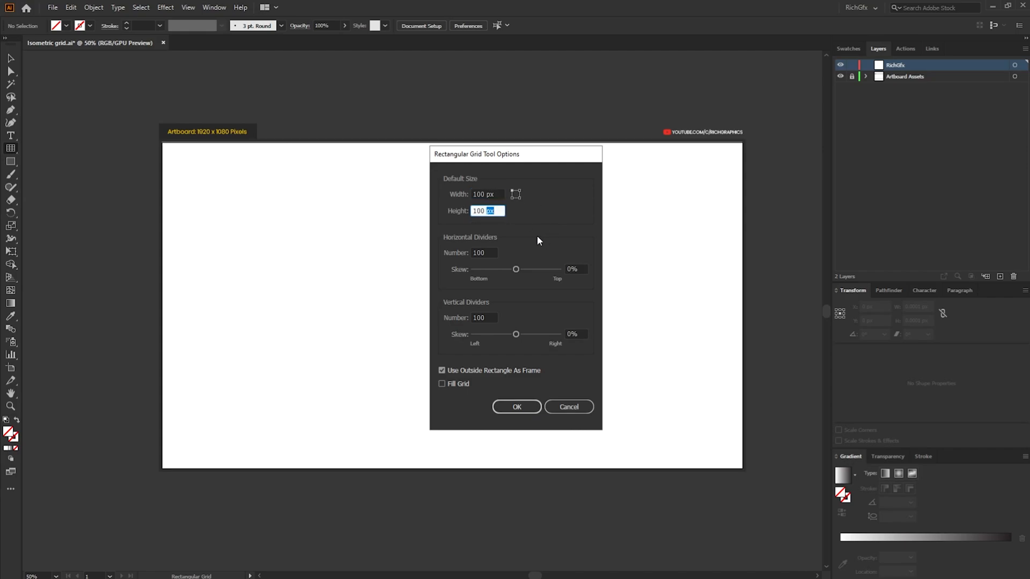
click(484, 253)
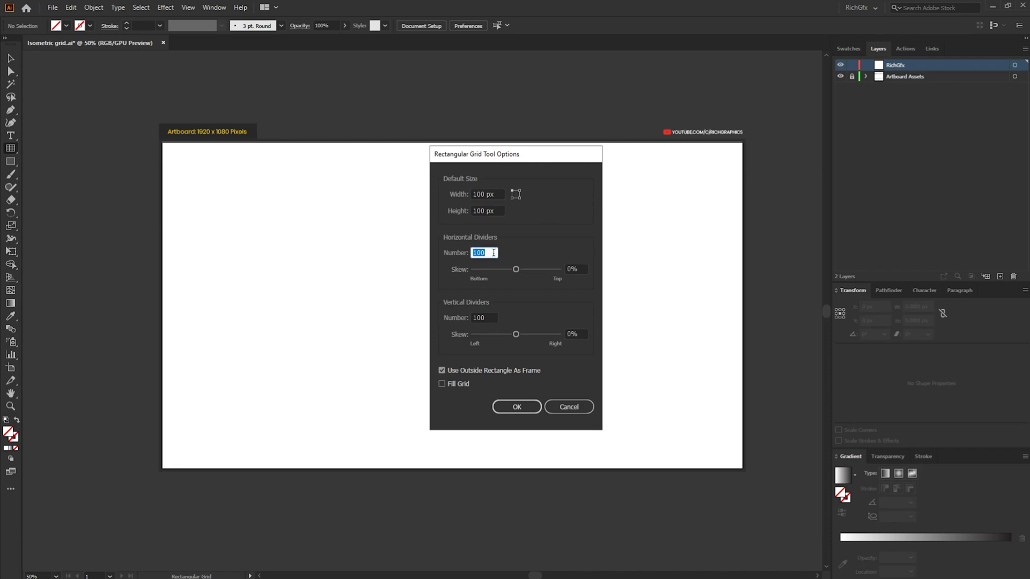
click(484, 317)
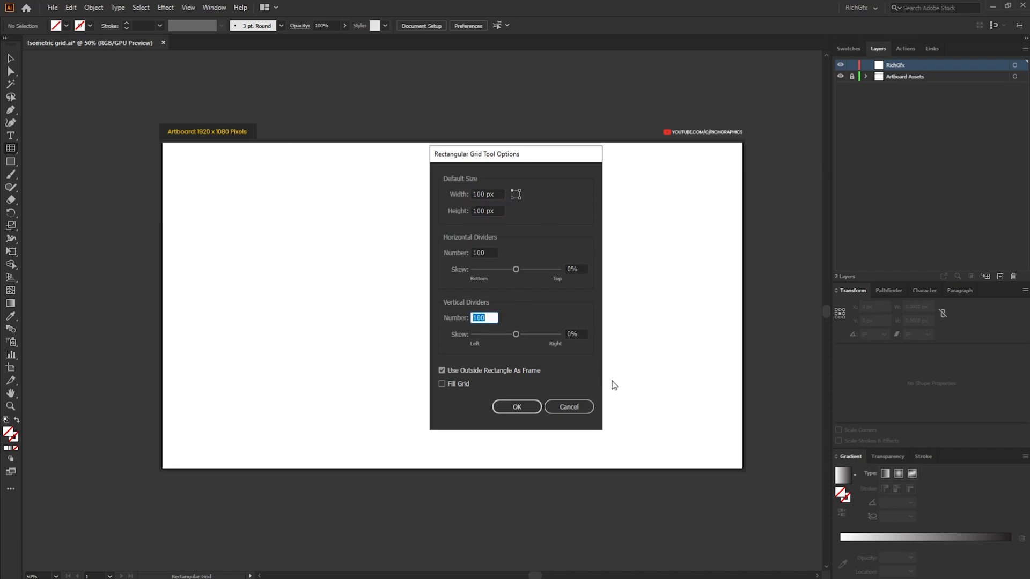
mouse_move(554, 431)
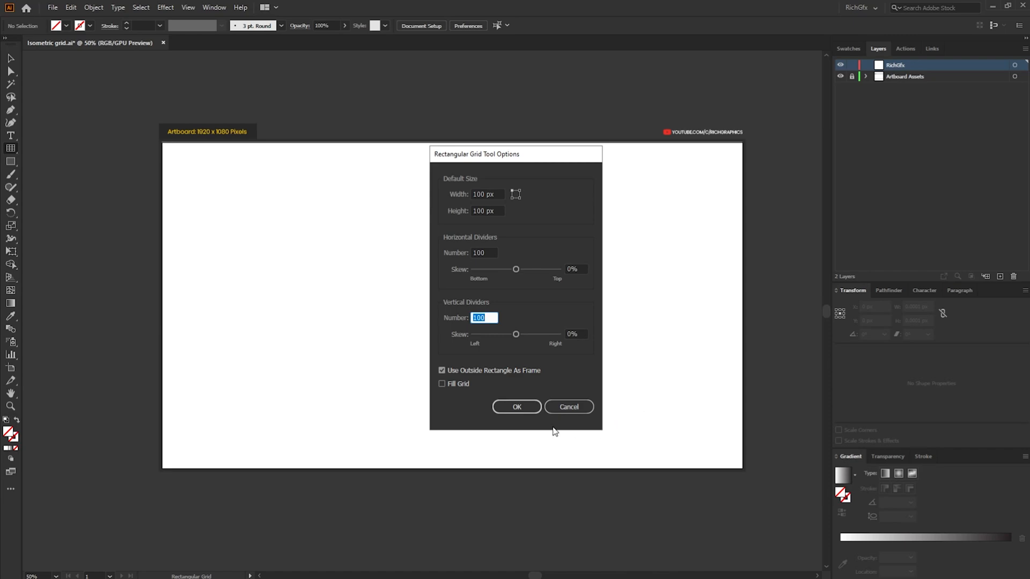
click(516, 406)
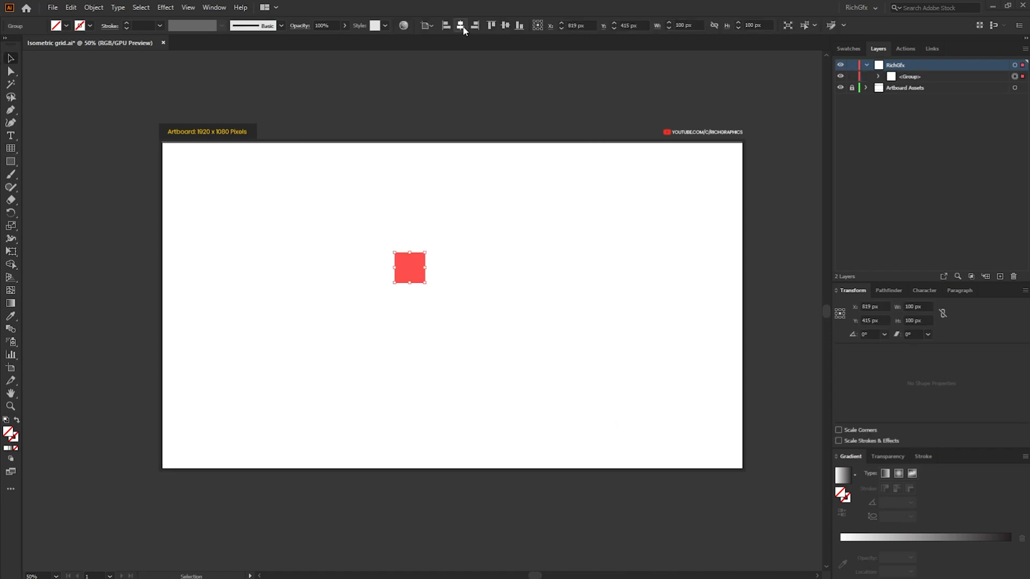
Centre the grid at 960, 540 with a 0.2 pt stroke and unlink width/height
click(504, 25)
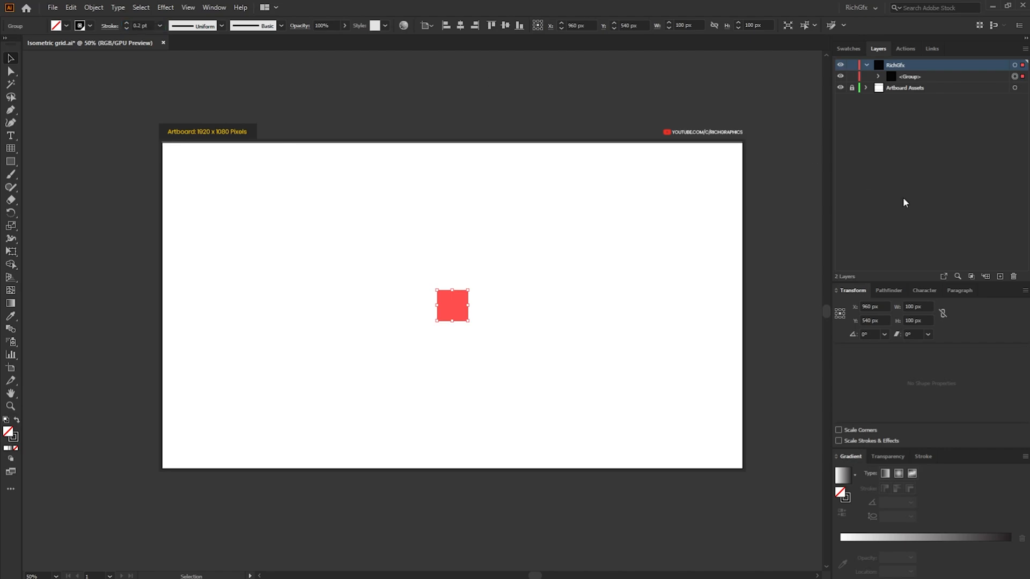
mouse_move(869, 333)
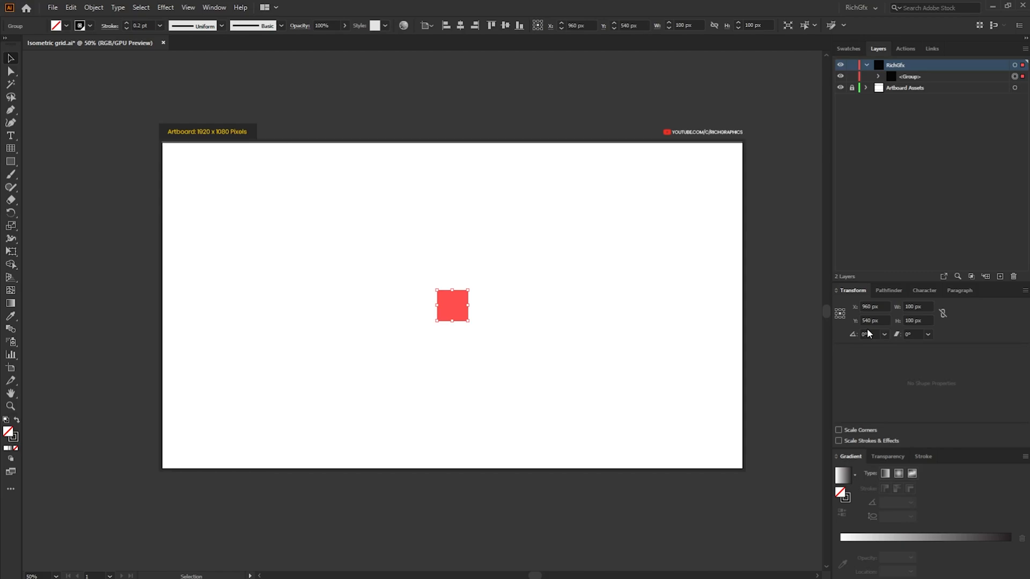
mouse_move(212, 5)
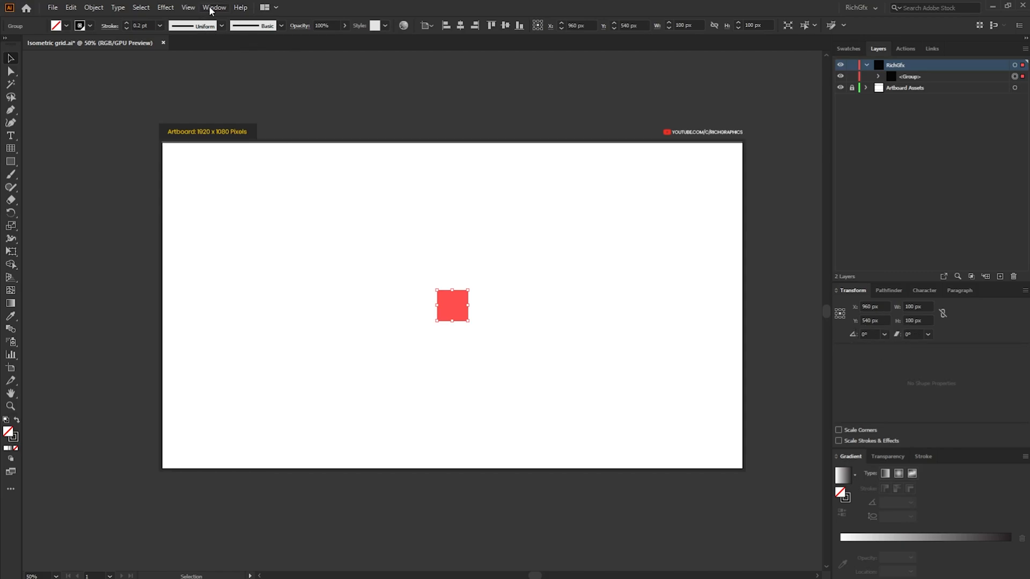
click(215, 7)
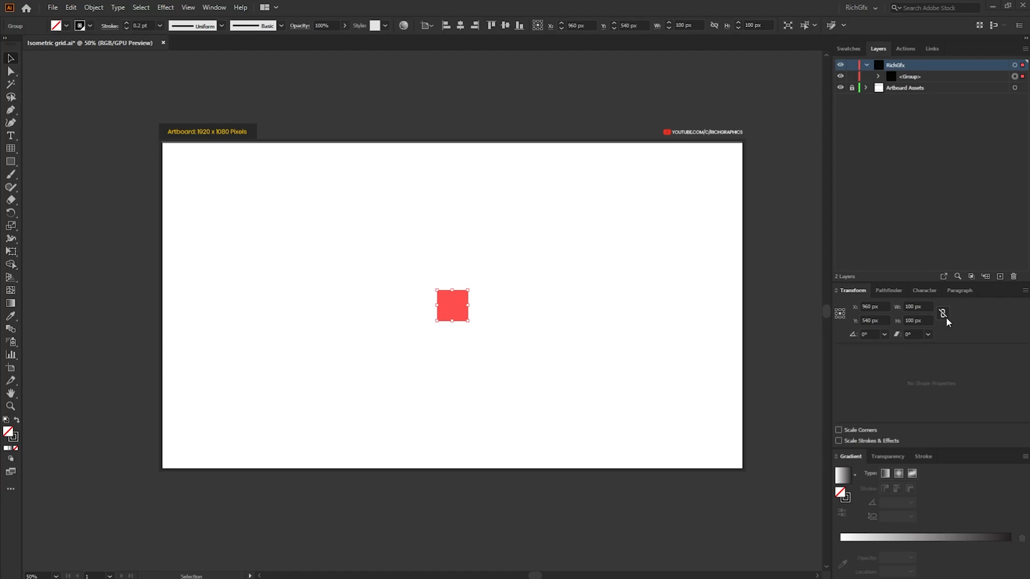
mouse_move(942, 317)
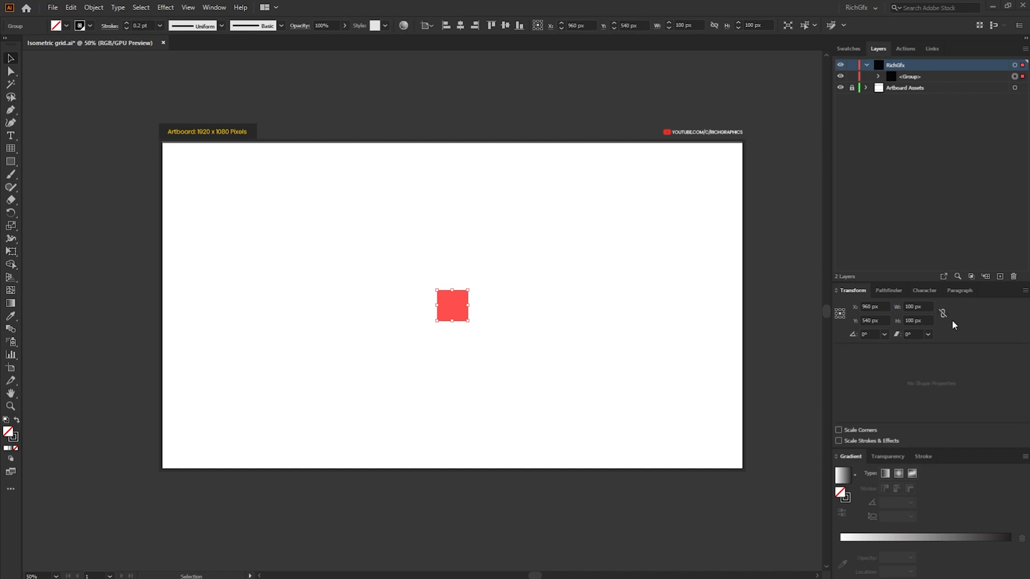
click(917, 321)
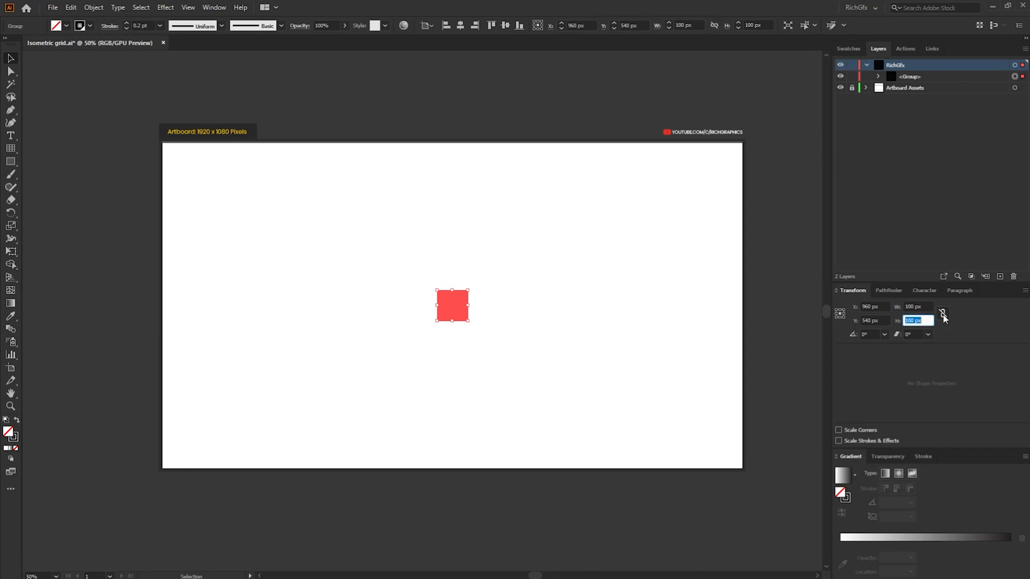
mouse_move(918, 345)
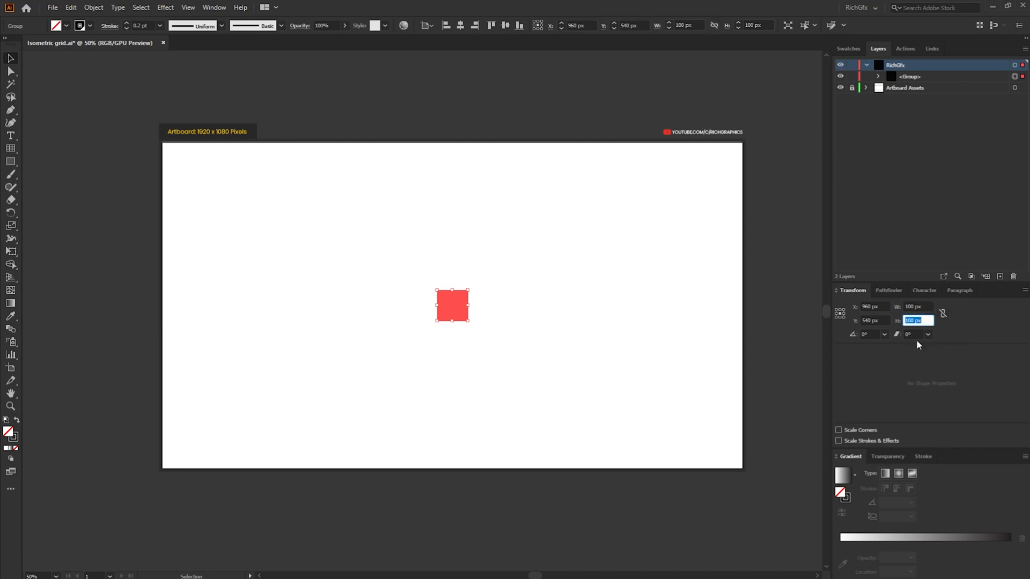
mouse_move(907, 330)
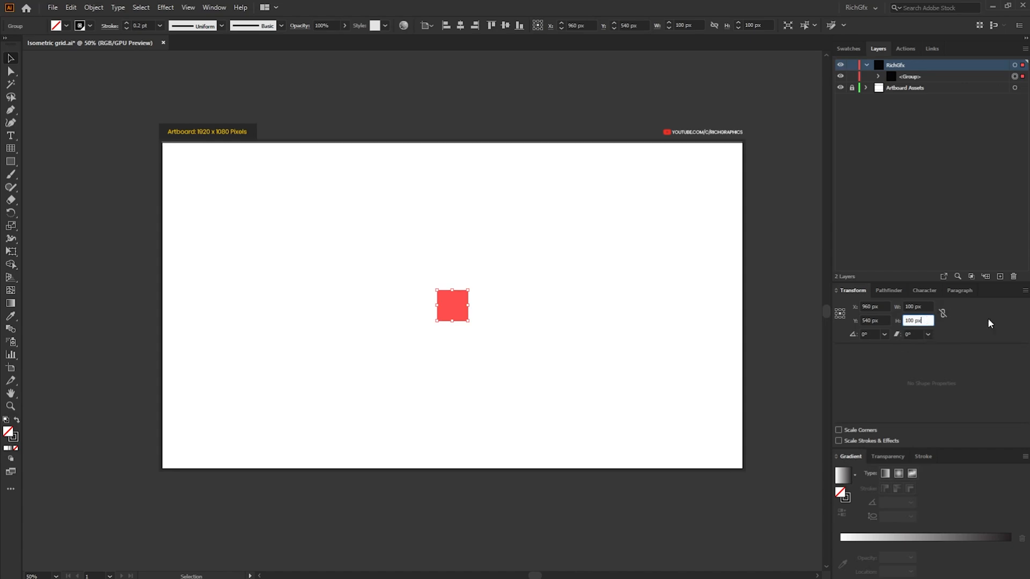
mouse_move(947, 341)
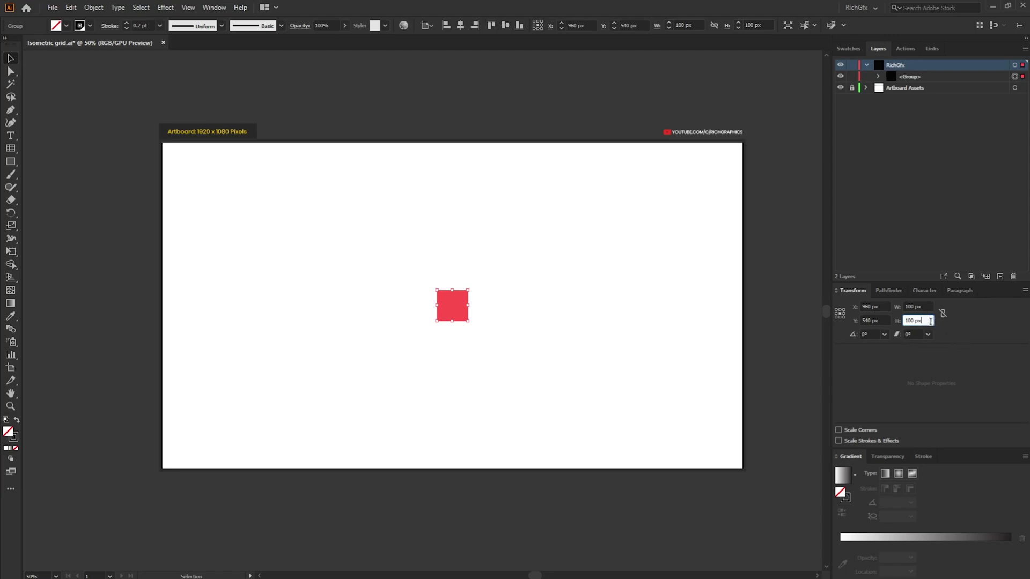
Scale the grid height to 86.602%, shear it −30°, and rotate it 30°
text(86.602%)
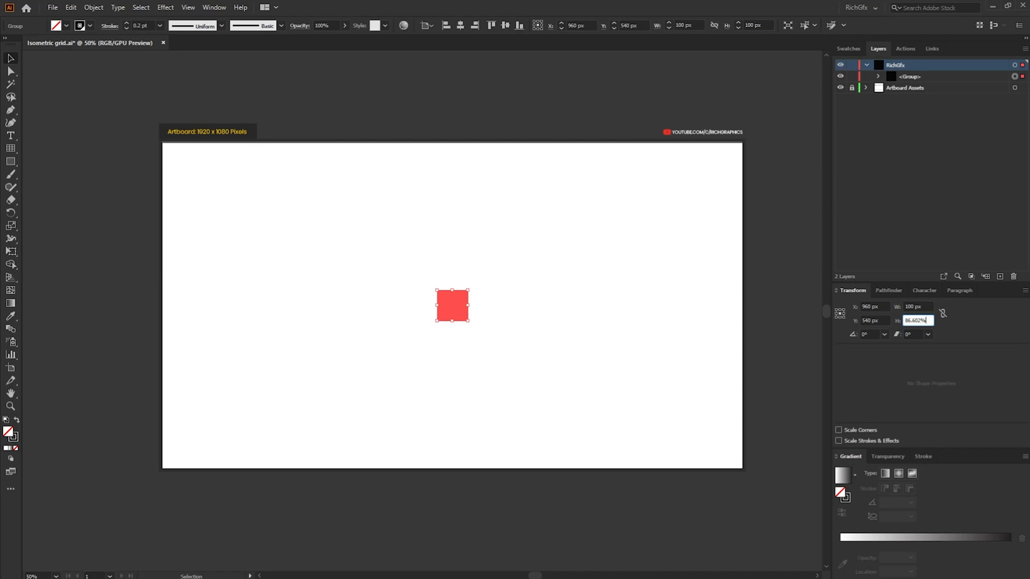
key(Enter)
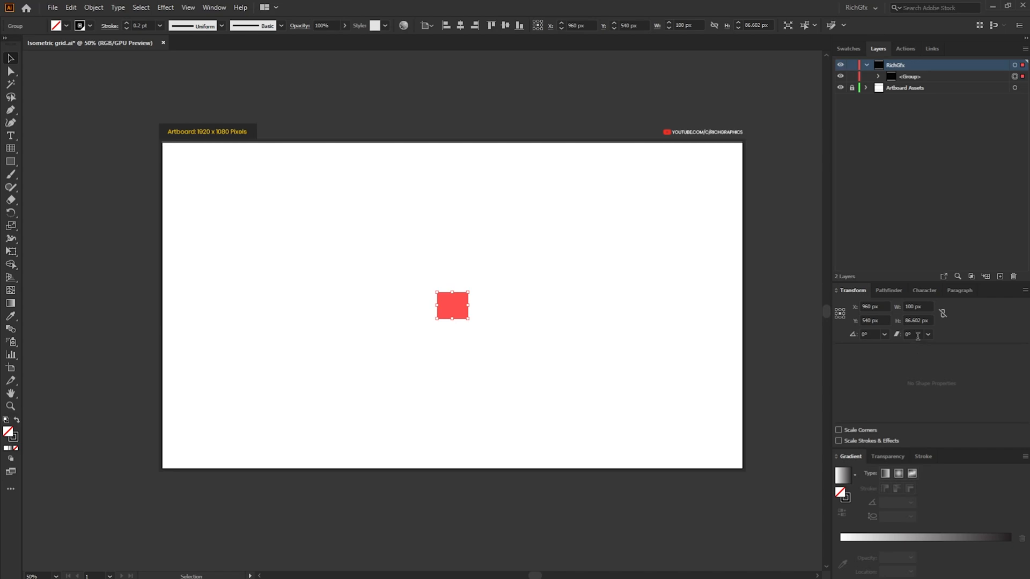
click(914, 334)
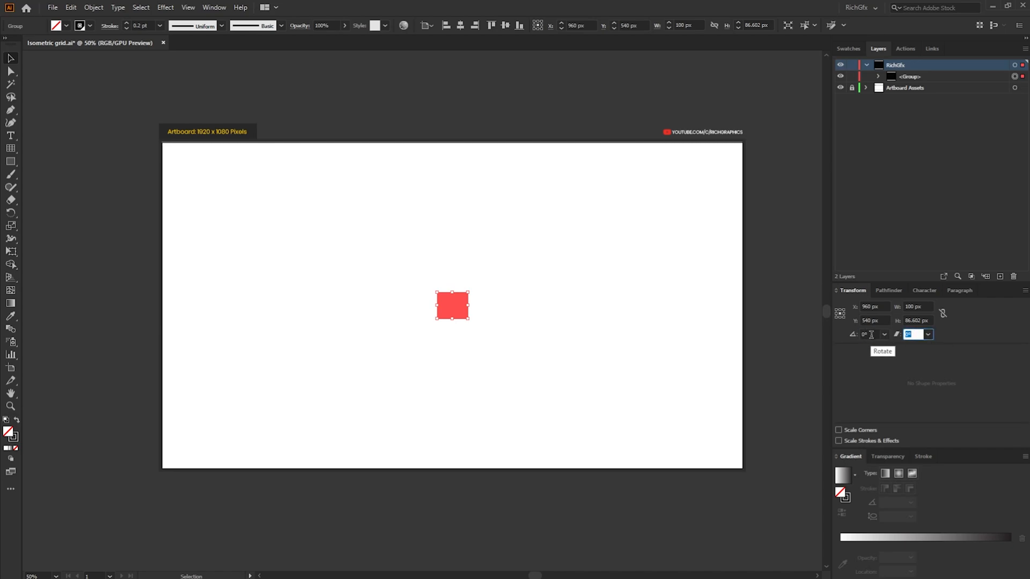
mouse_move(915, 334)
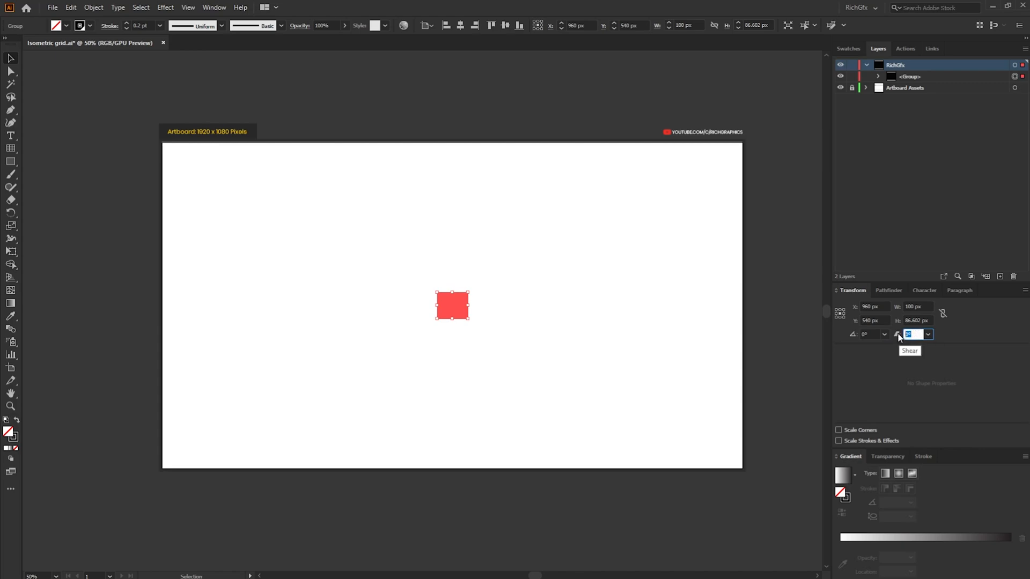
text(-30)
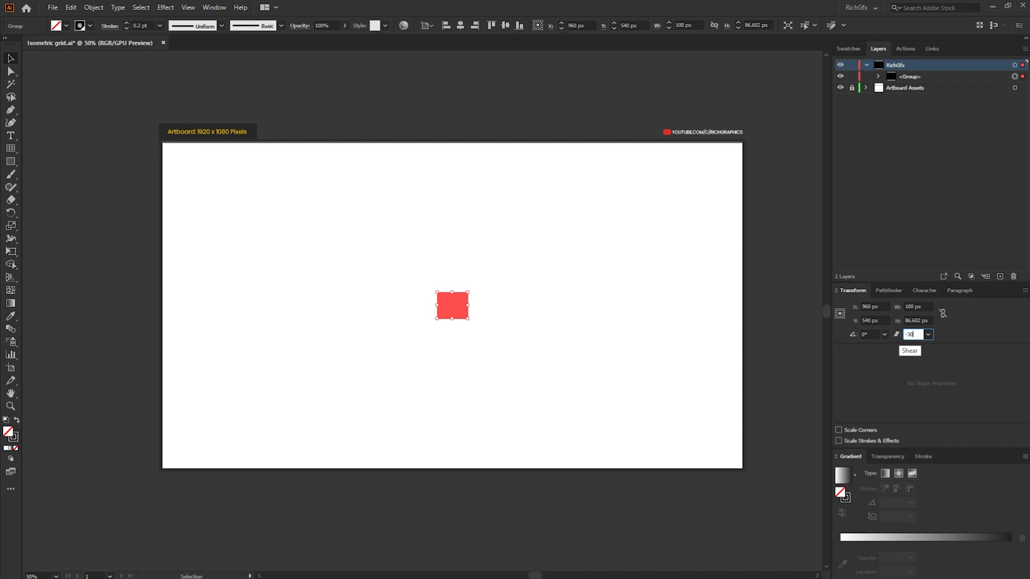
key(Enter)
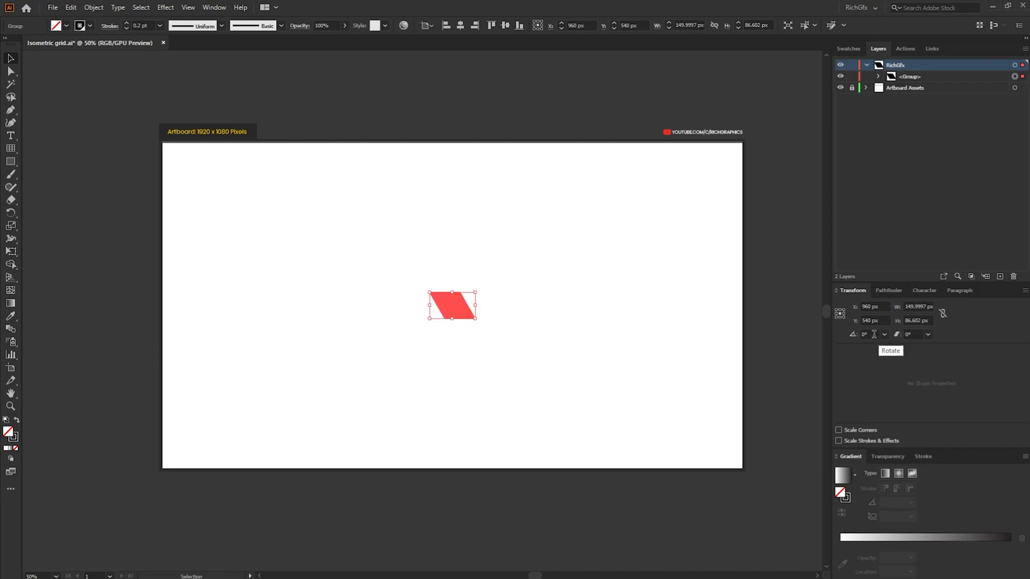
click(868, 334)
text(30)
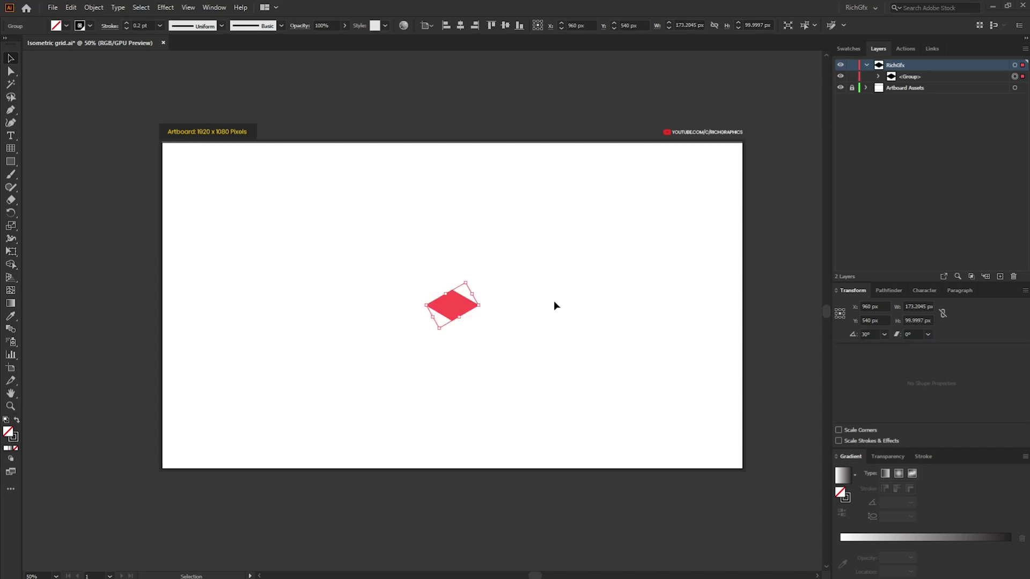
mouse_move(493, 312)
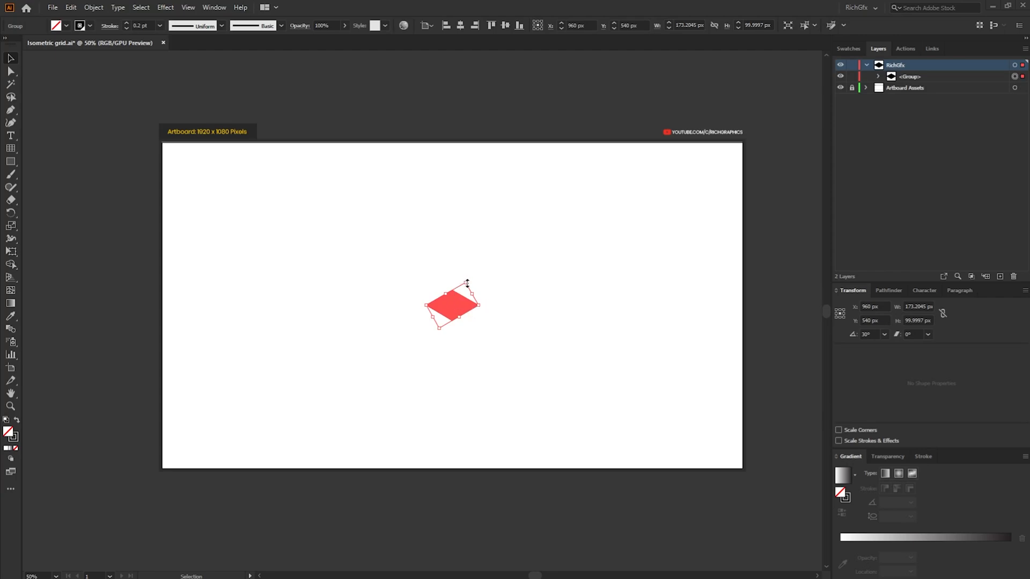
Enlarge the isometric grid with the bounding box to cover the 1920×1080 artboard
drag(468, 283, 501, 248)
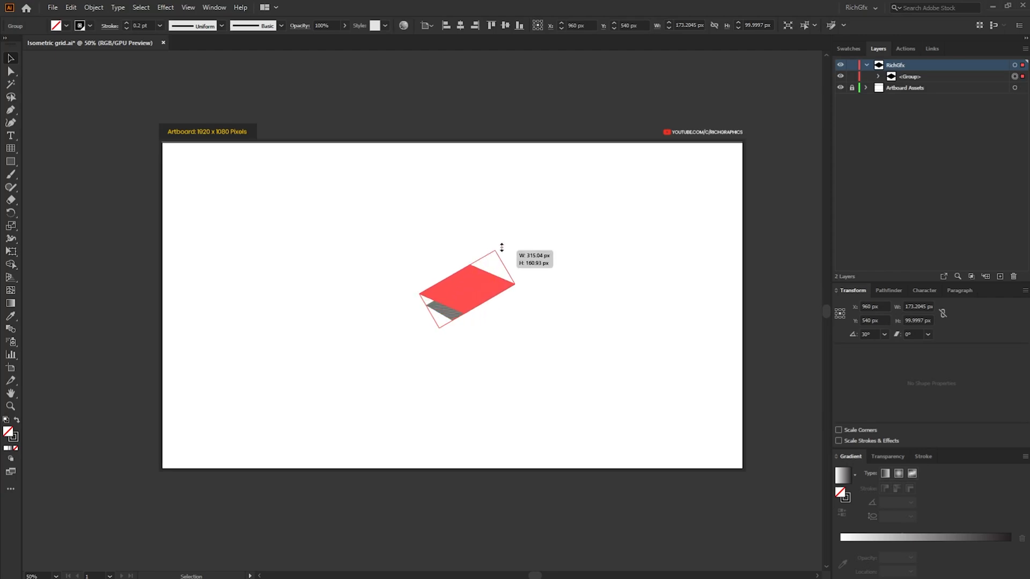
drag(501, 249, 597, 103)
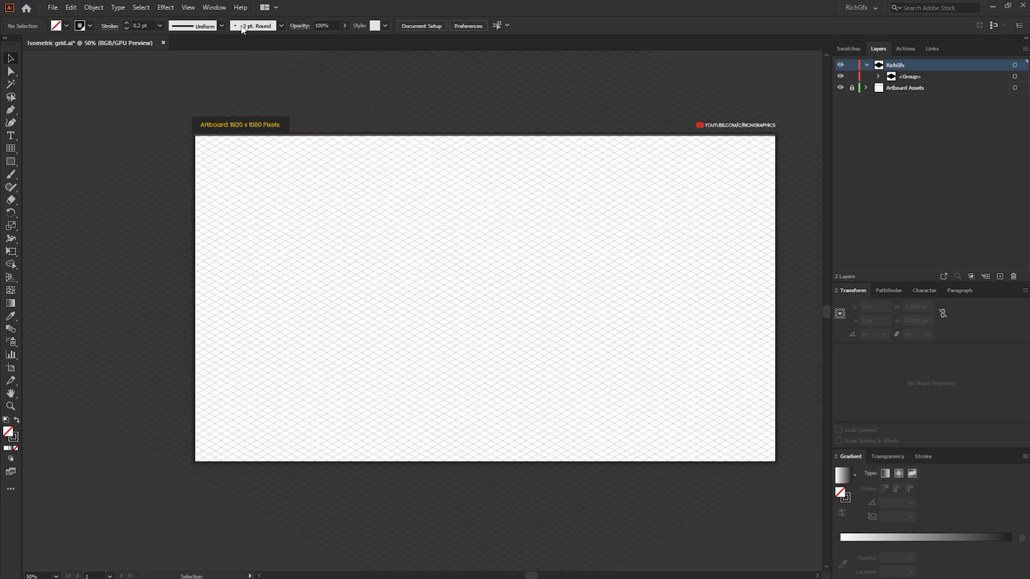
Enable point snapping and draw a vertical line through the grid intersections
click(188, 7)
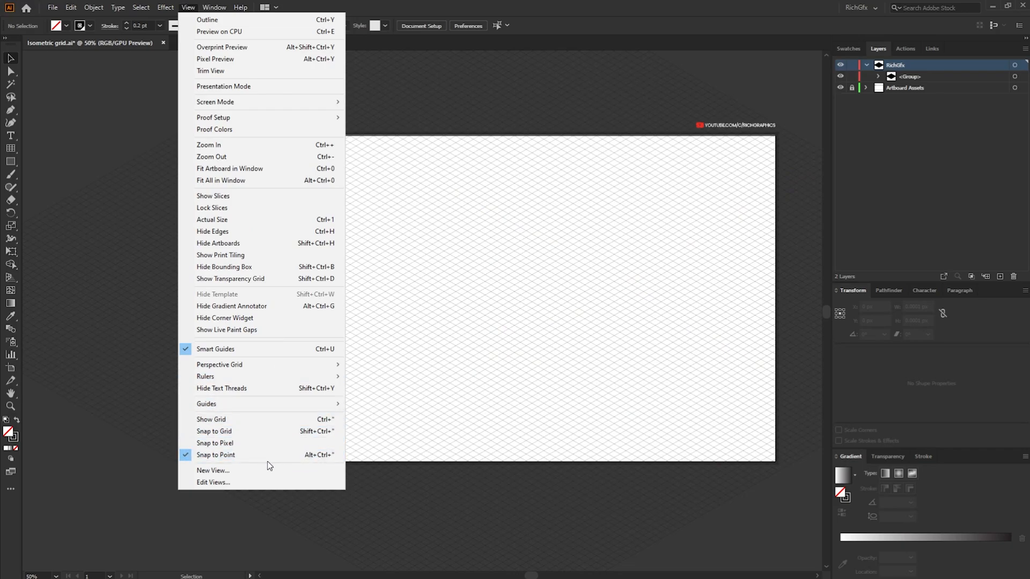
mouse_move(579, 6)
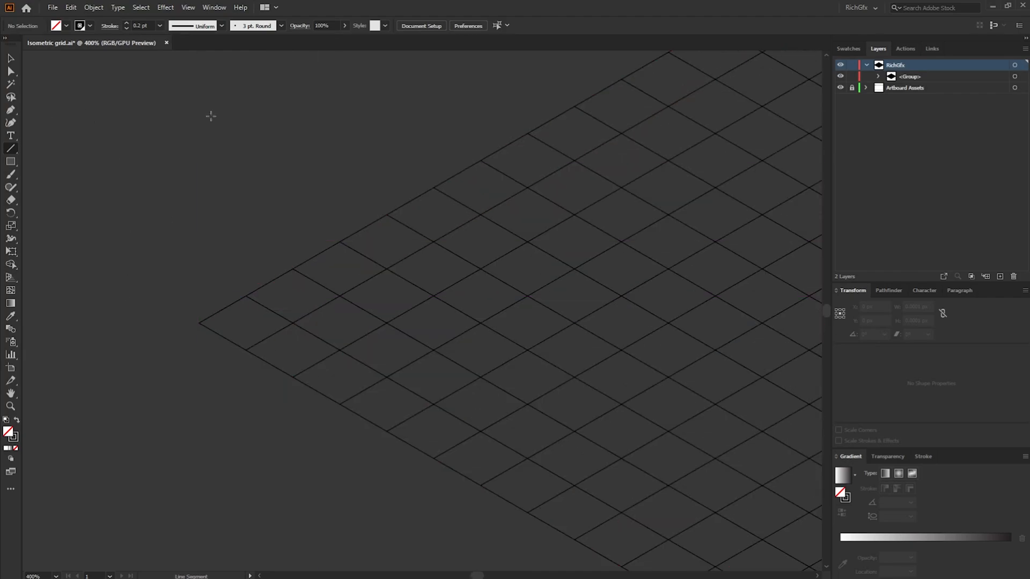
drag(201, 94, 202, 515)
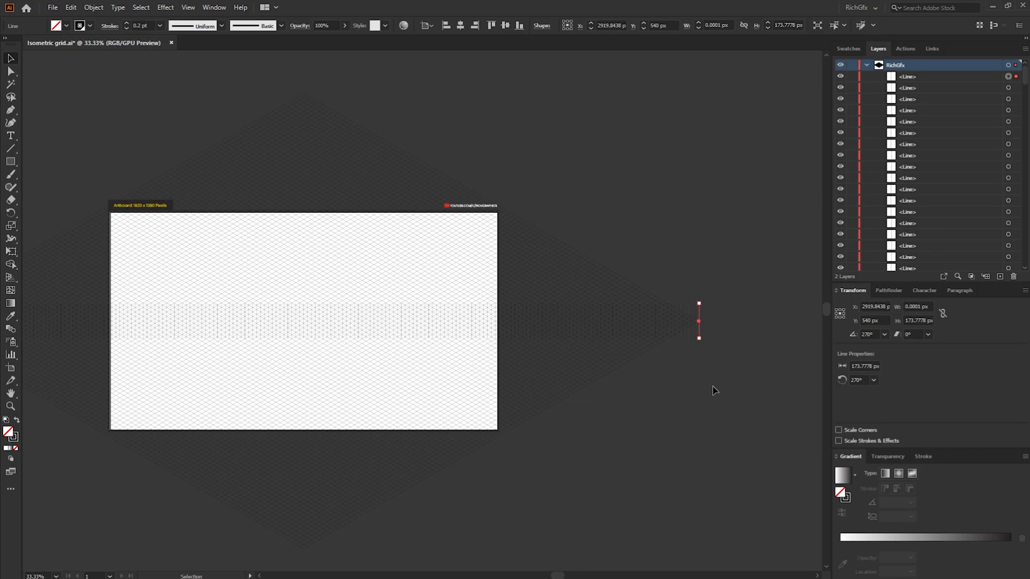
Group all the vertical and isometric grid lines into one group
scroll(down, 3)
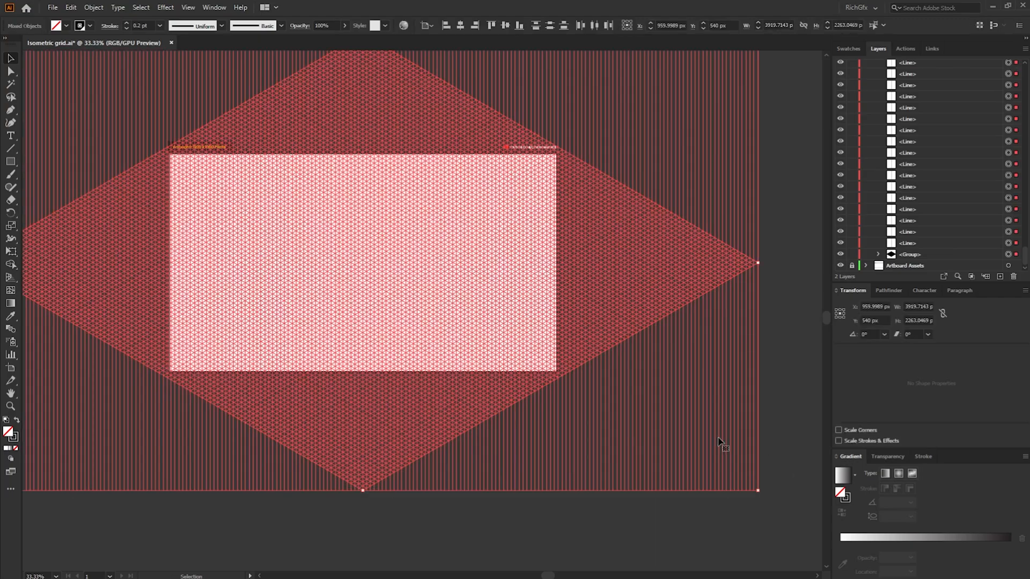
click(90, 7)
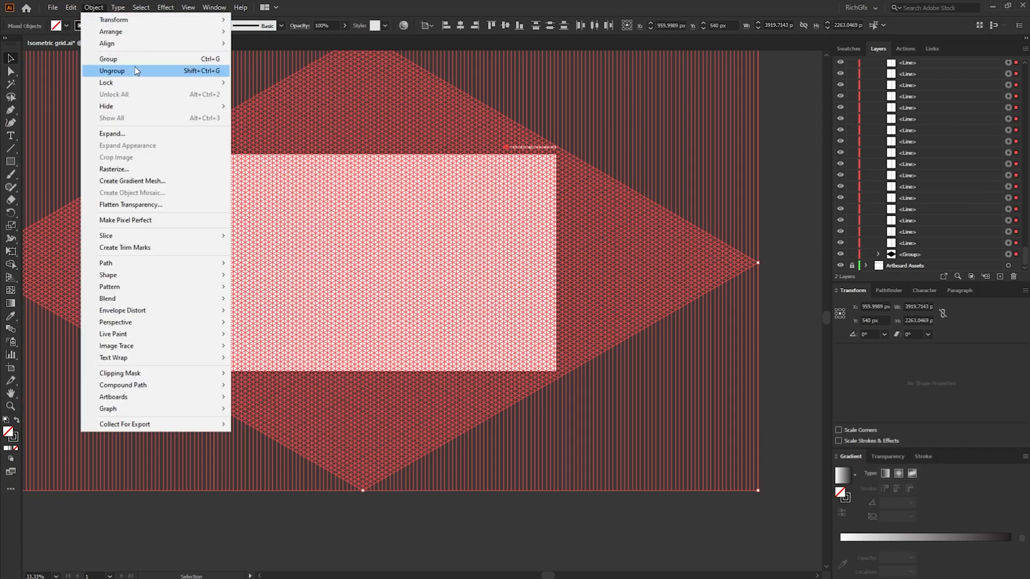
click(108, 59)
text(108)
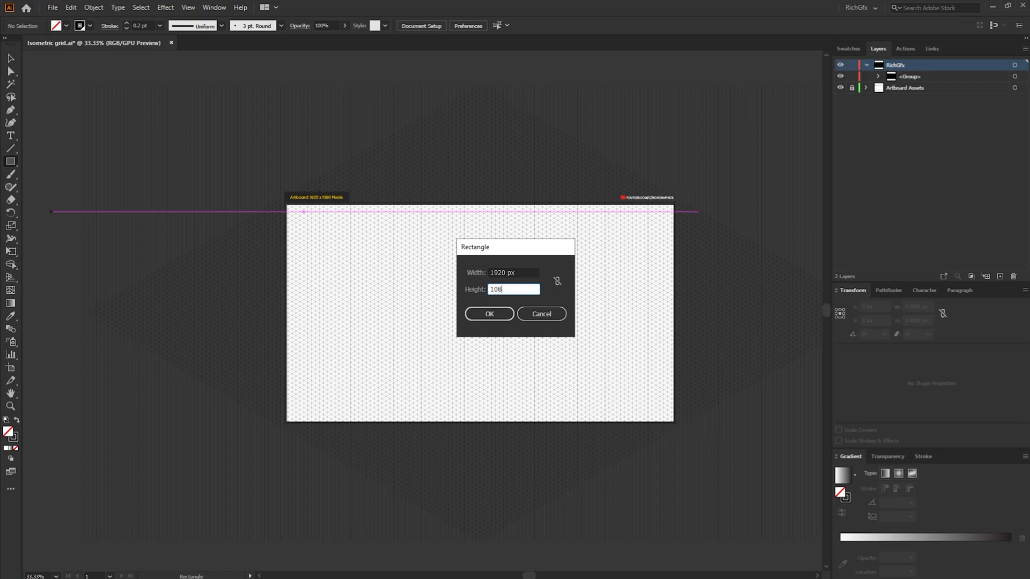
Create a 1920×1080 rectangle and make it a clipping mask over the grid
click(489, 314)
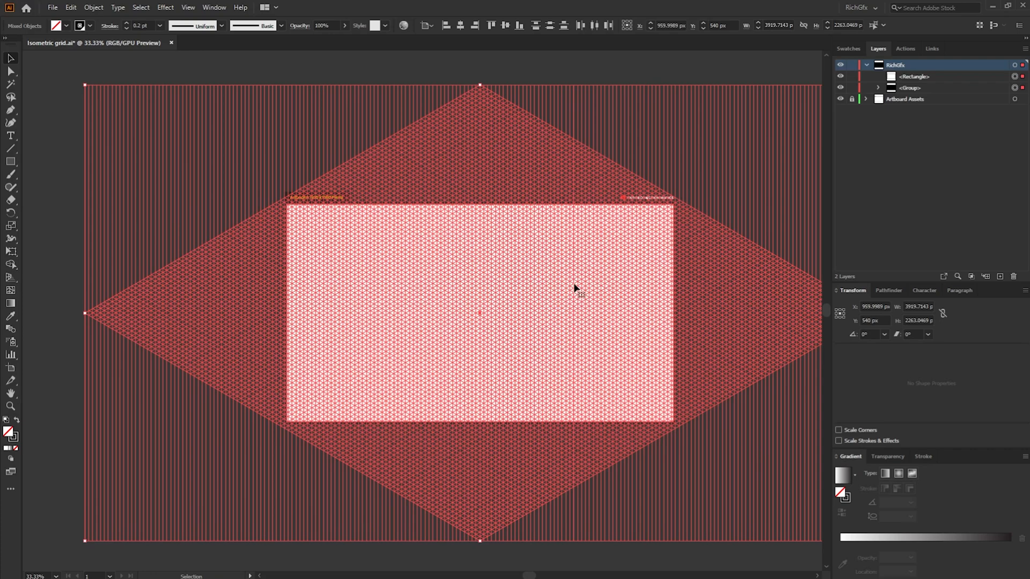
right_click(576, 289)
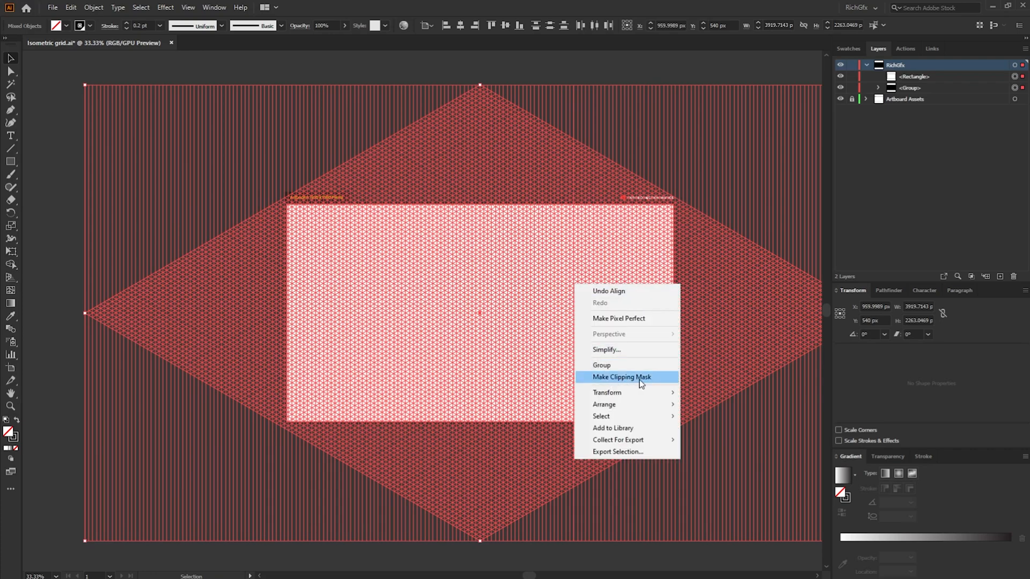
click(621, 376)
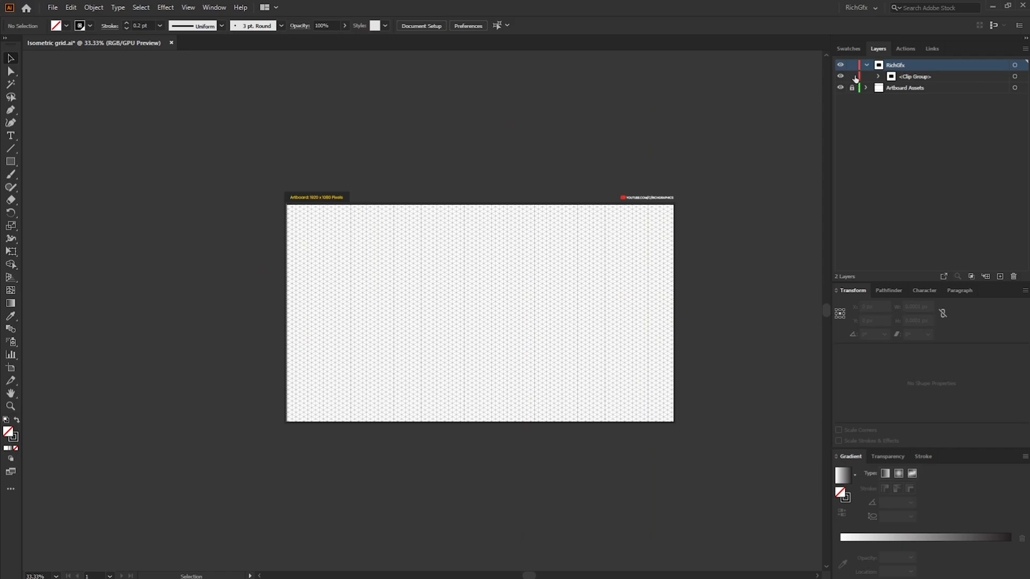
mouse_move(852, 82)
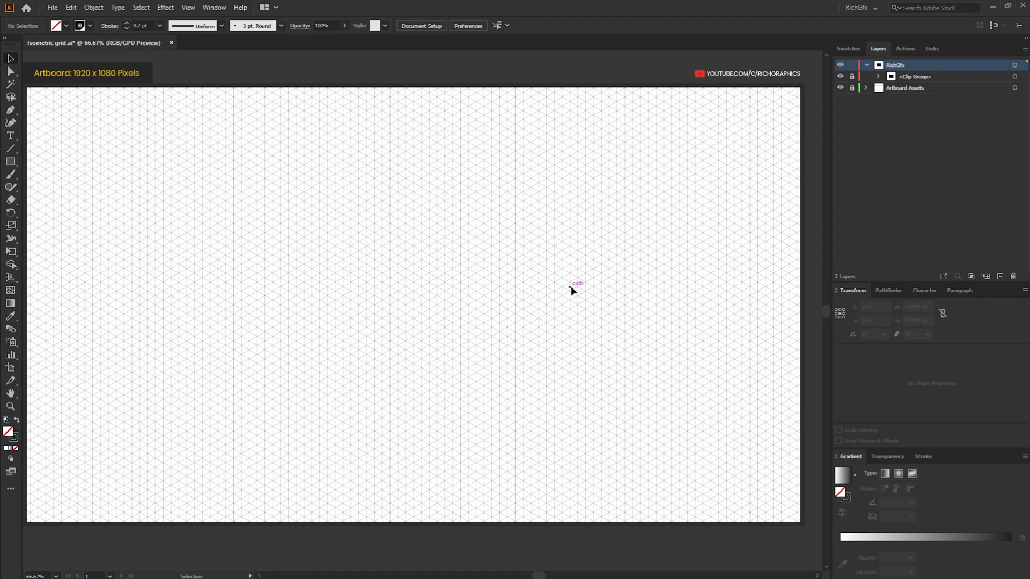
mouse_move(538, 288)
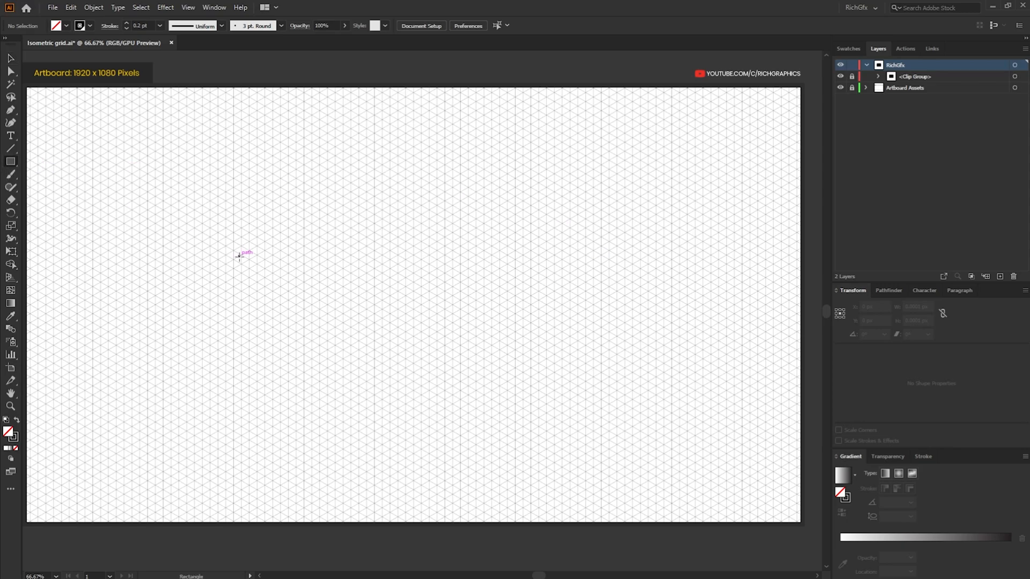
Draw a black 100 px square, copy it to the right, and show the Actions panel
drag(237, 256, 282, 295)
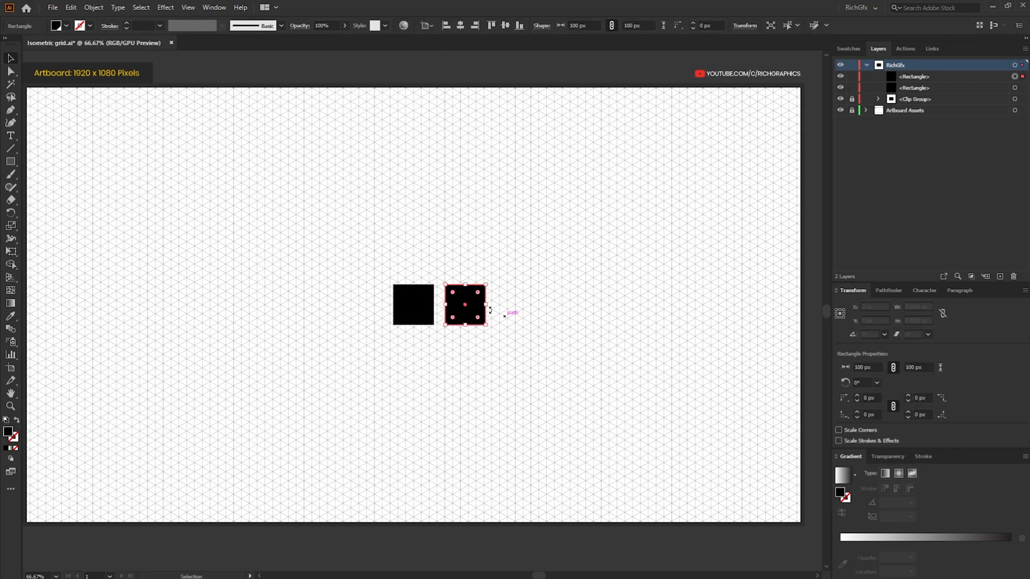
drag(465, 304, 516, 304)
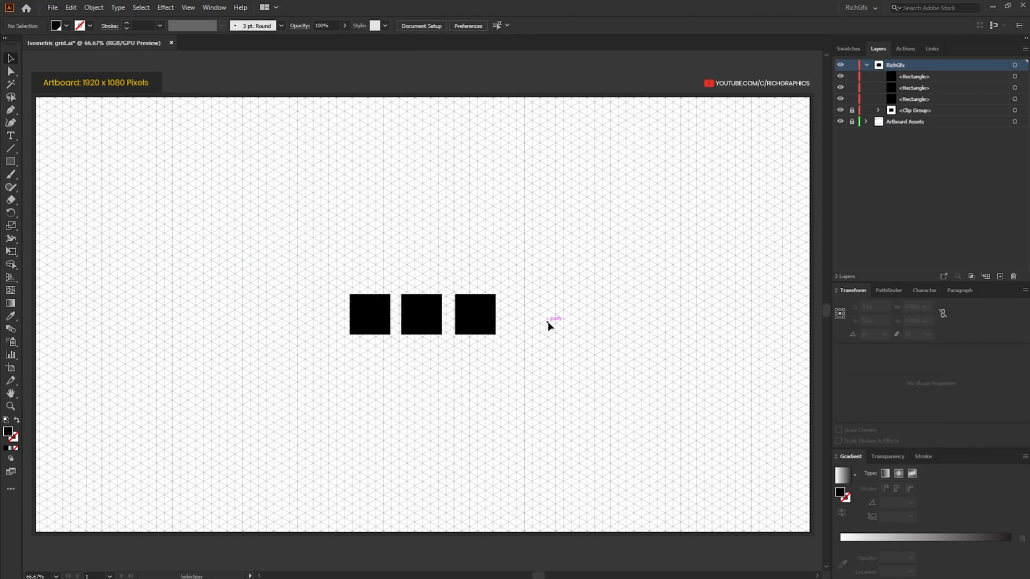
mouse_move(910, 70)
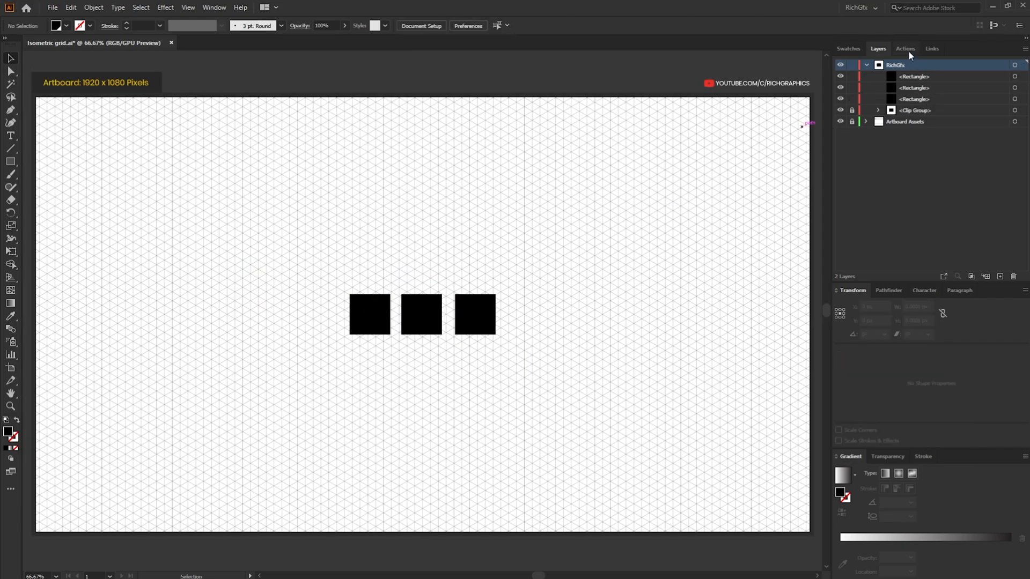
click(905, 49)
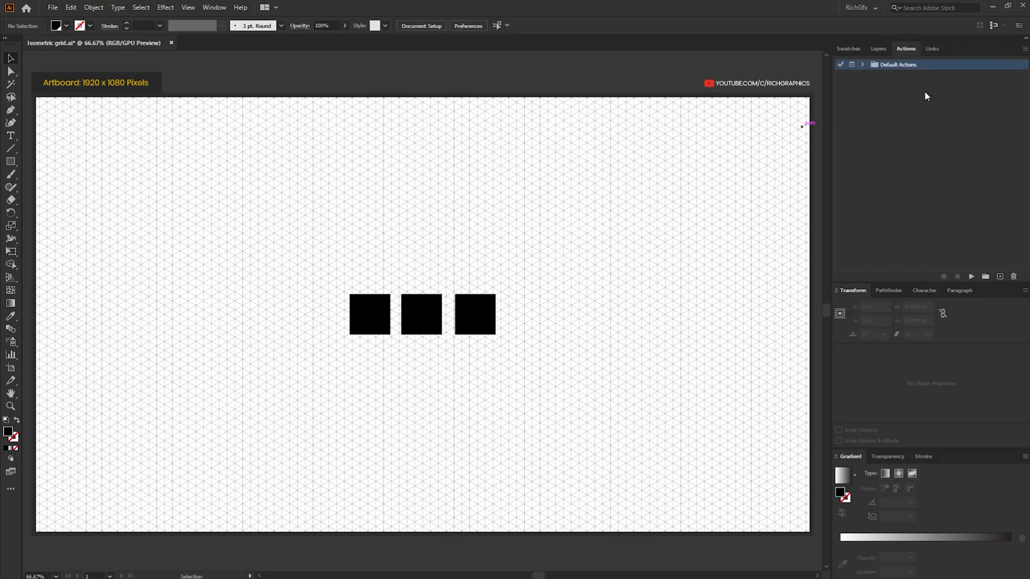
Add an action set named 'Isometric Set' below Default Actions
click(215, 7)
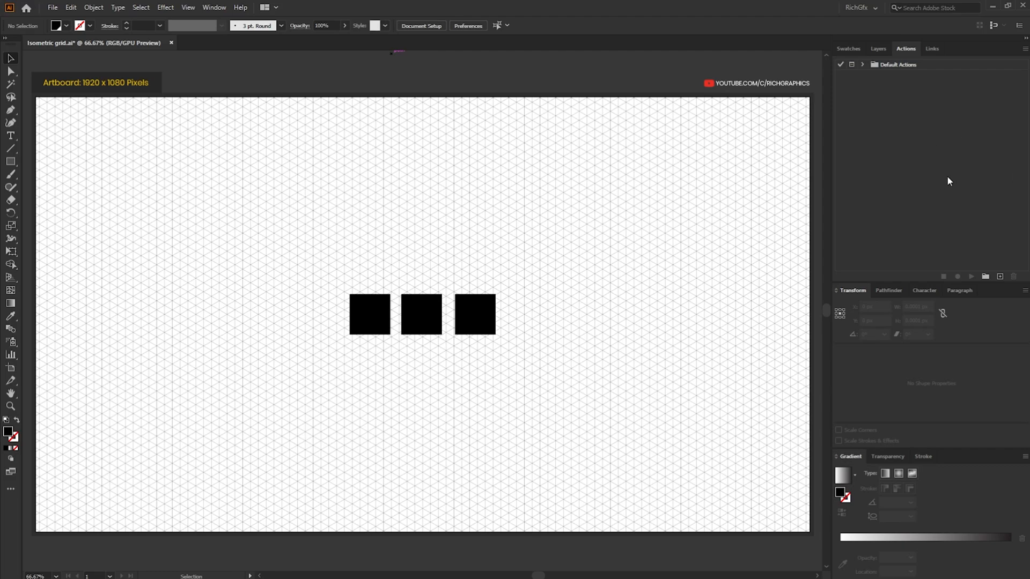
mouse_move(987, 188)
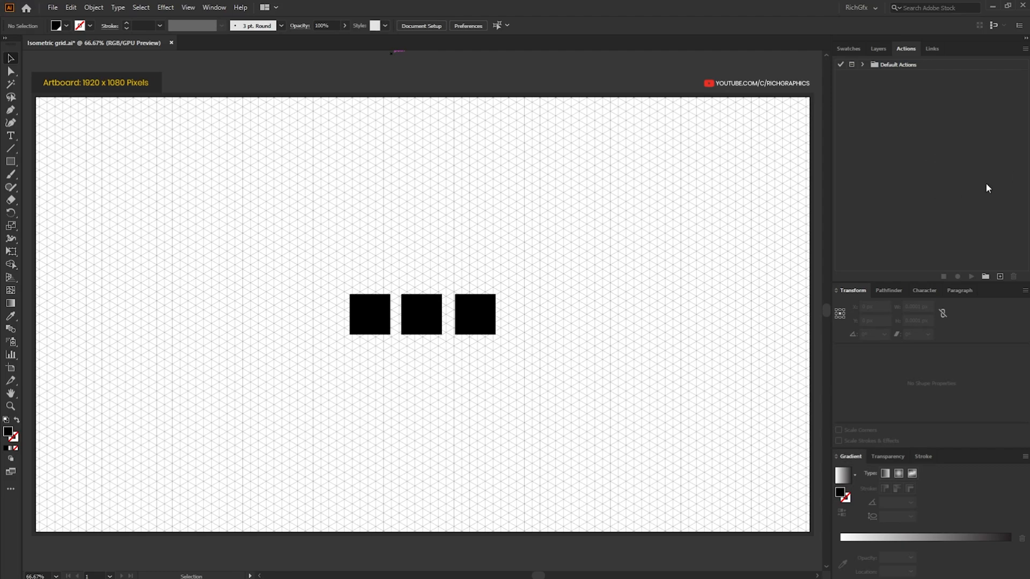
mouse_move(985, 302)
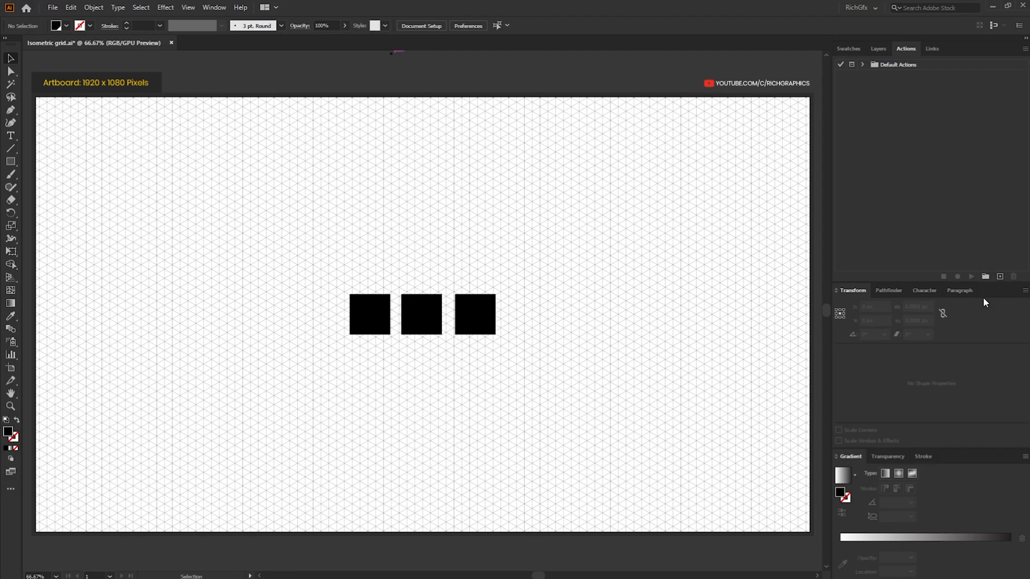
click(986, 276)
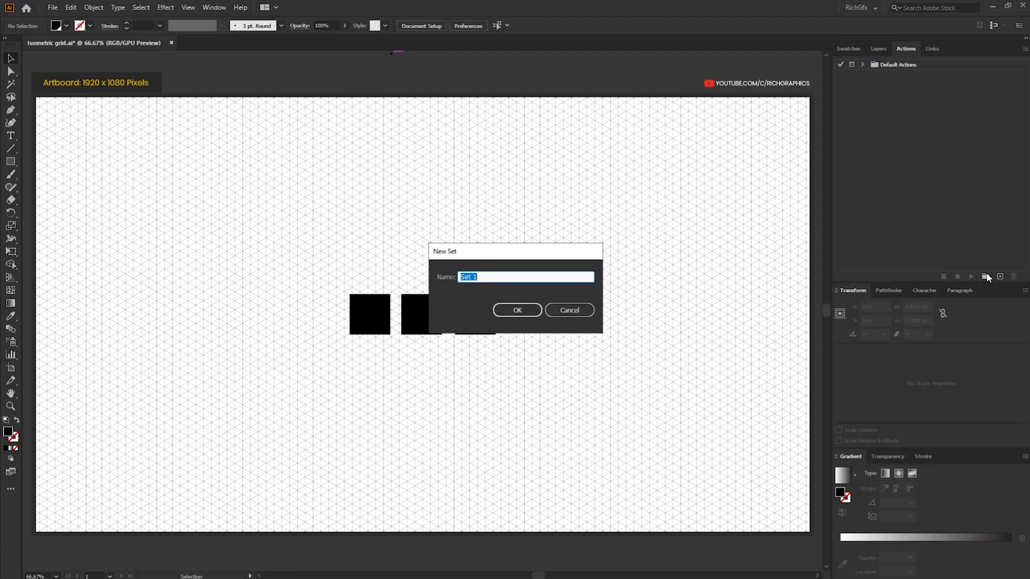
text(Is)
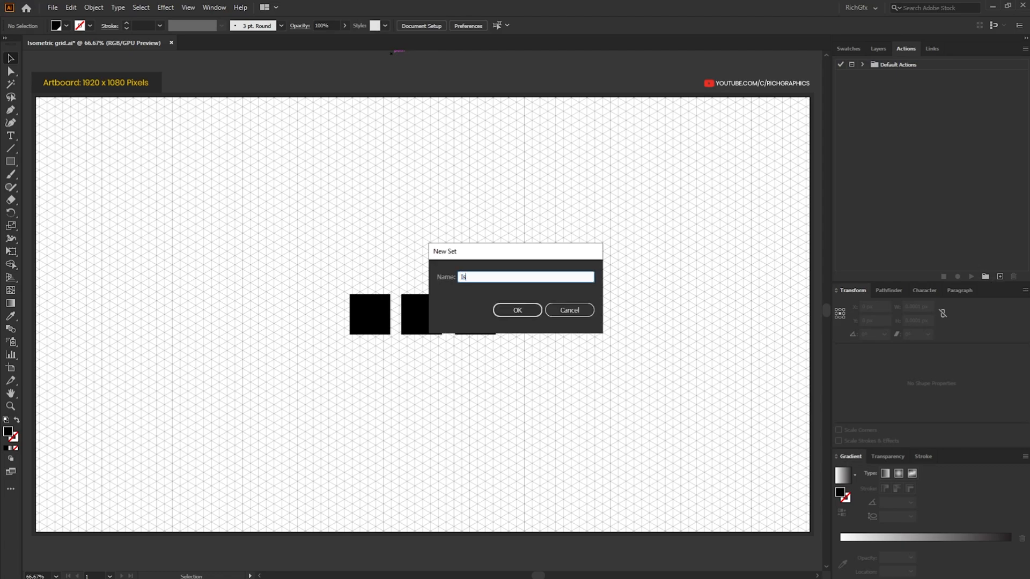
text(sometic)
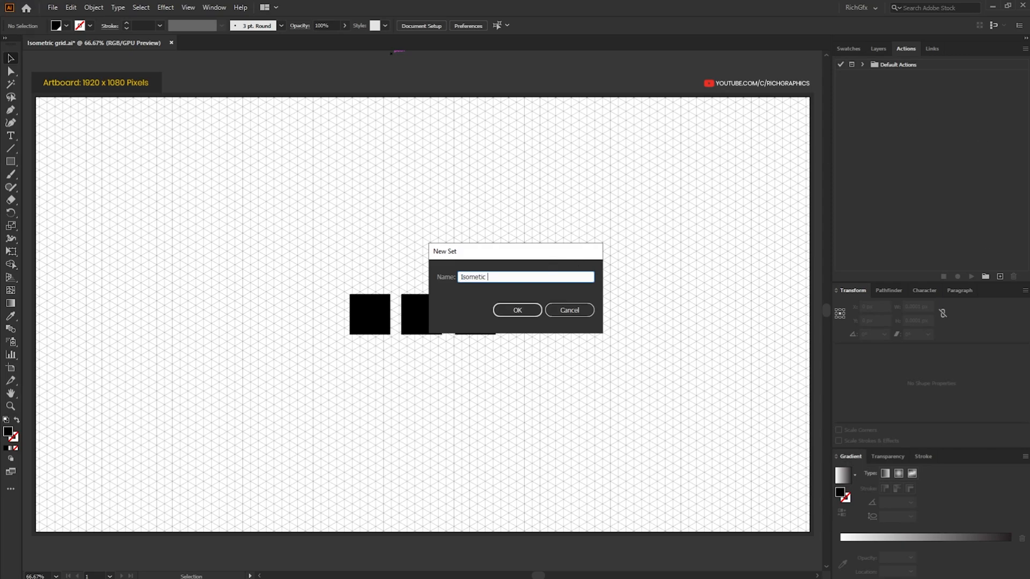
click(517, 310)
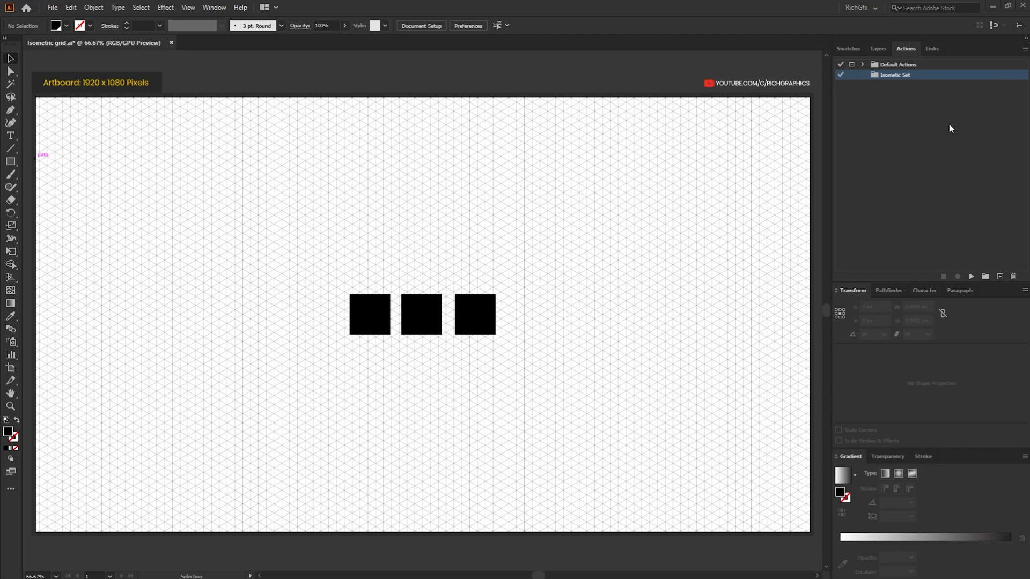
mouse_move(1014, 237)
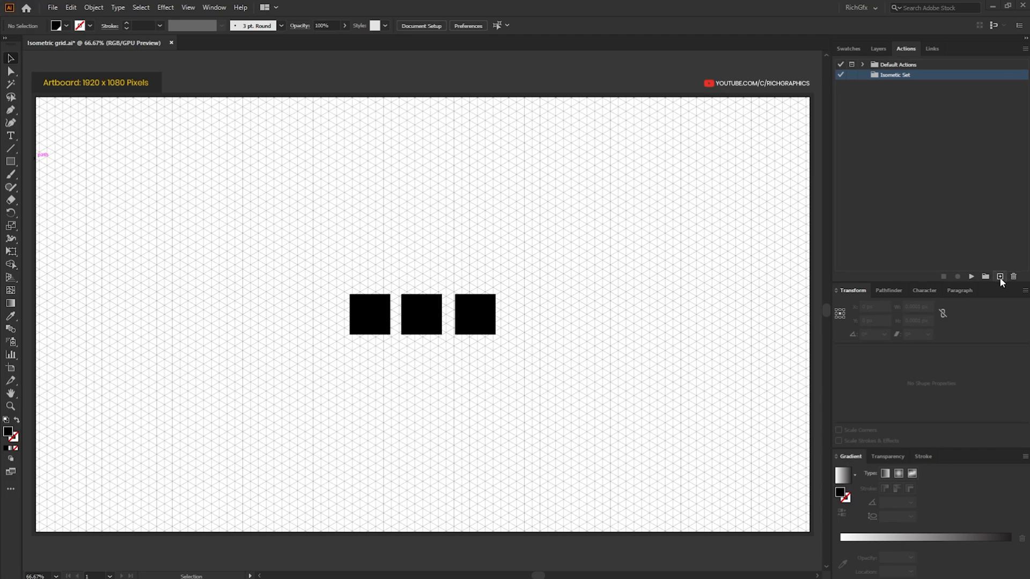
Create the Isometric Left action in Isometric Set, with no shortcut or colour, and start recording
click(999, 276)
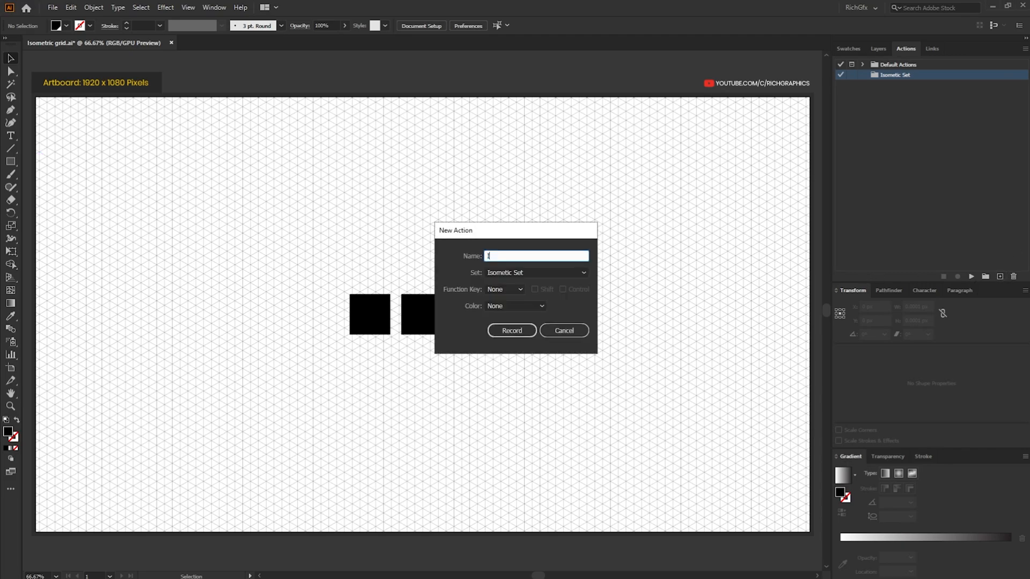
text(Isometic)
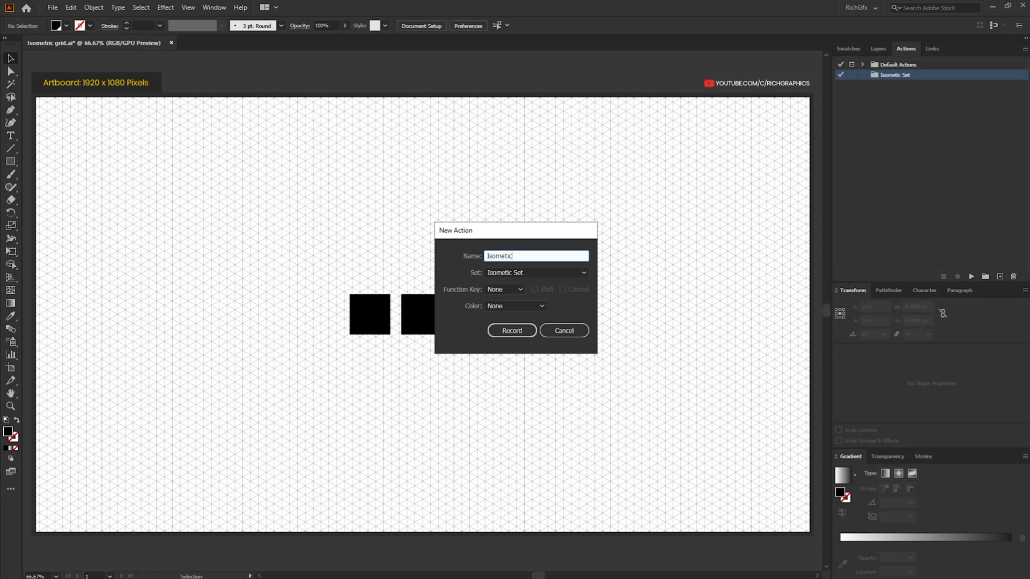
text(Left)
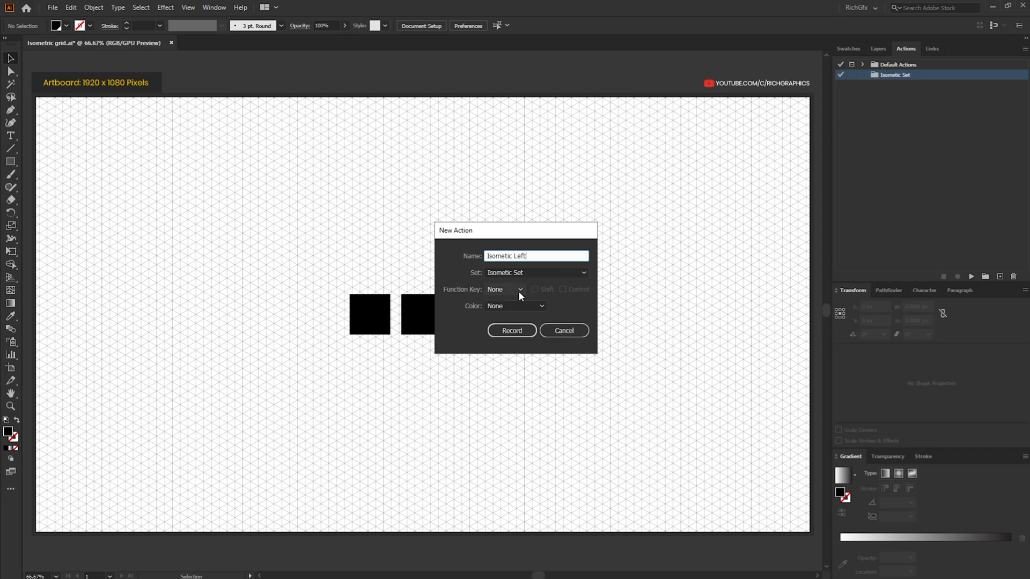
mouse_move(485, 298)
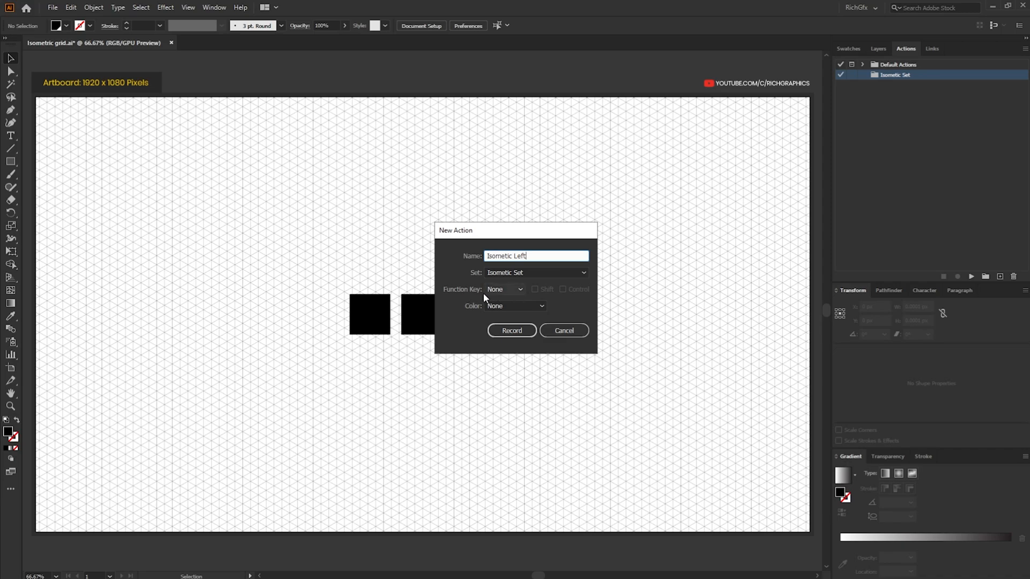
click(504, 289)
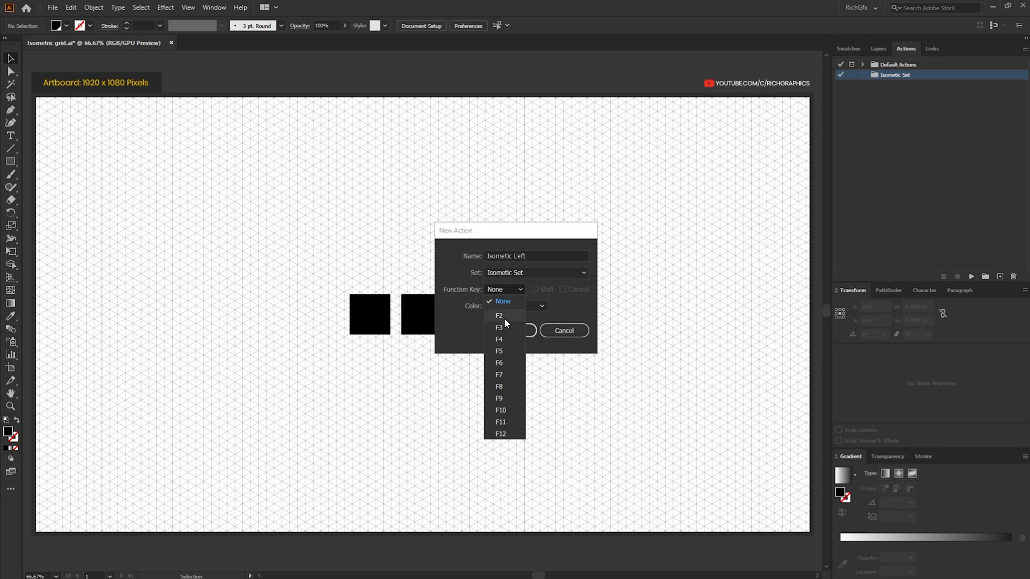
click(502, 302)
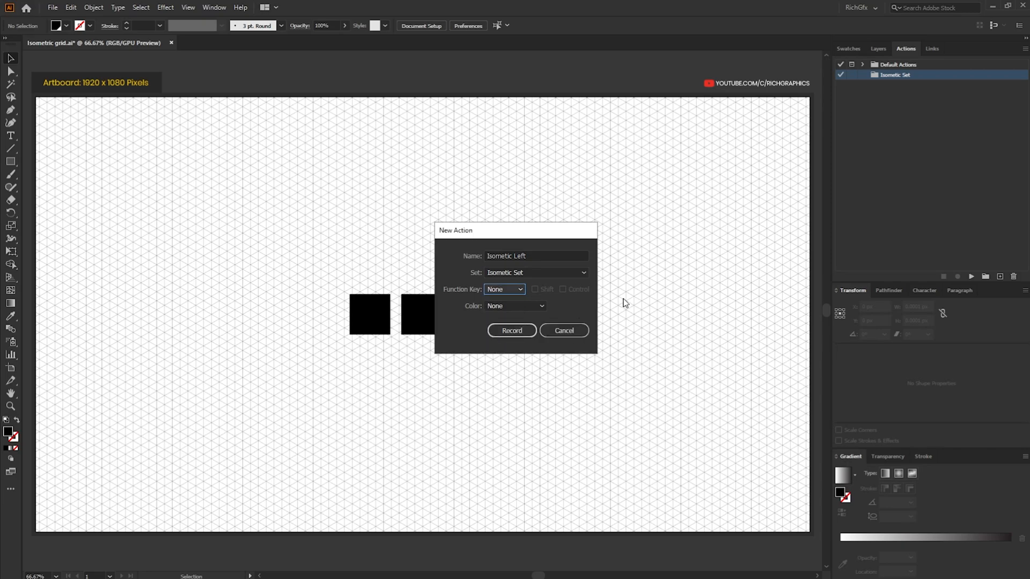
mouse_move(649, 304)
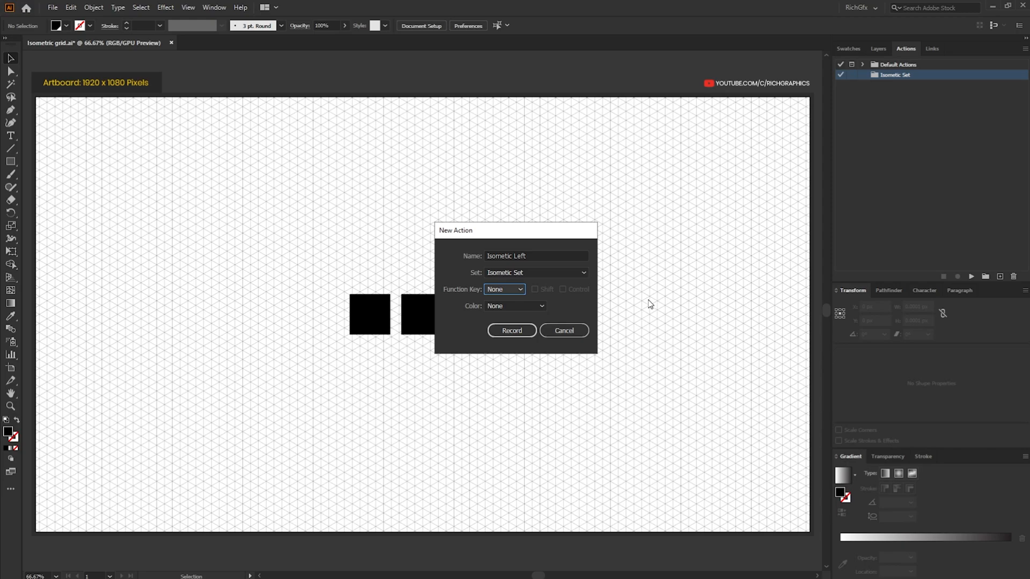
click(514, 306)
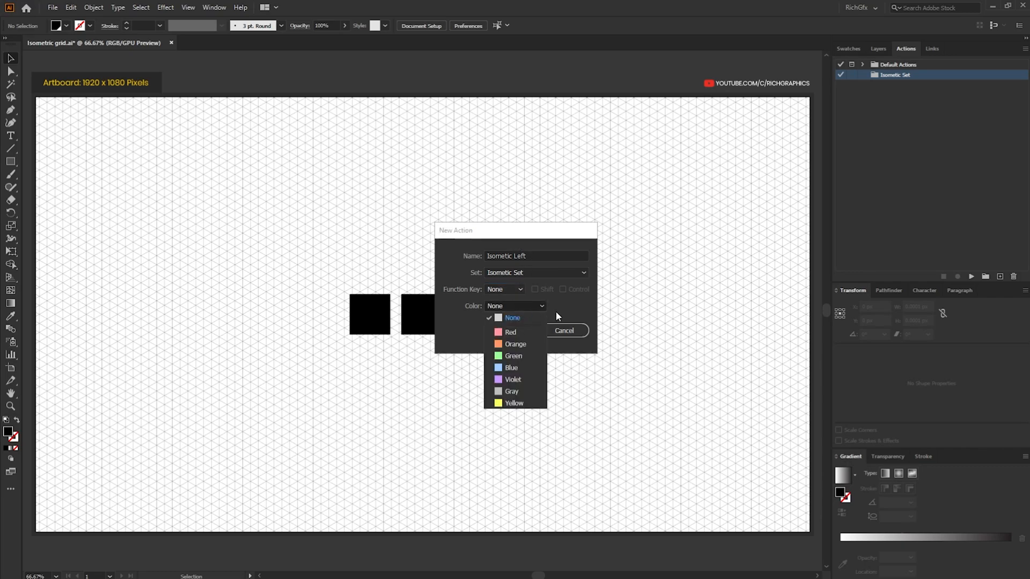
click(512, 317)
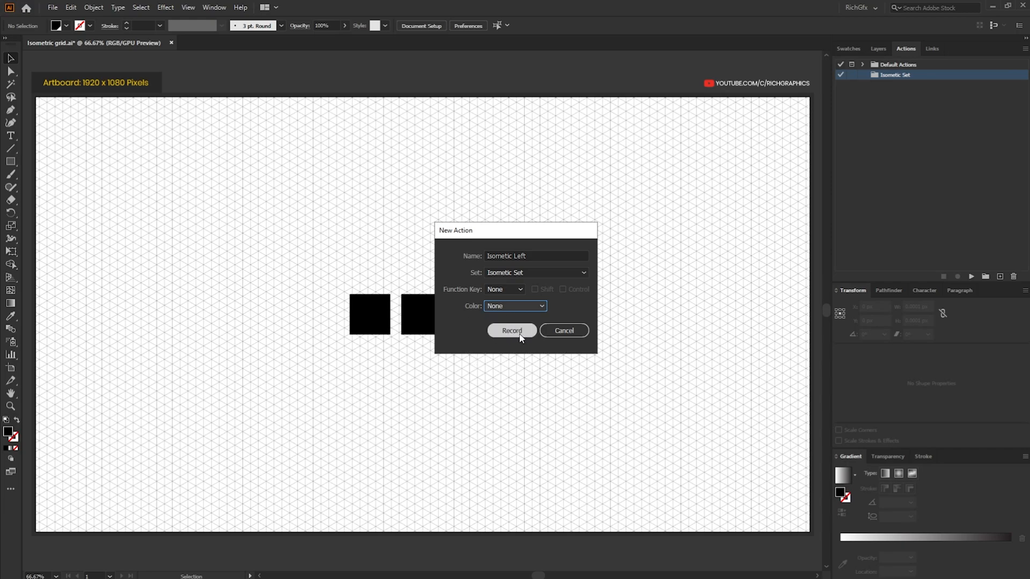
click(511, 331)
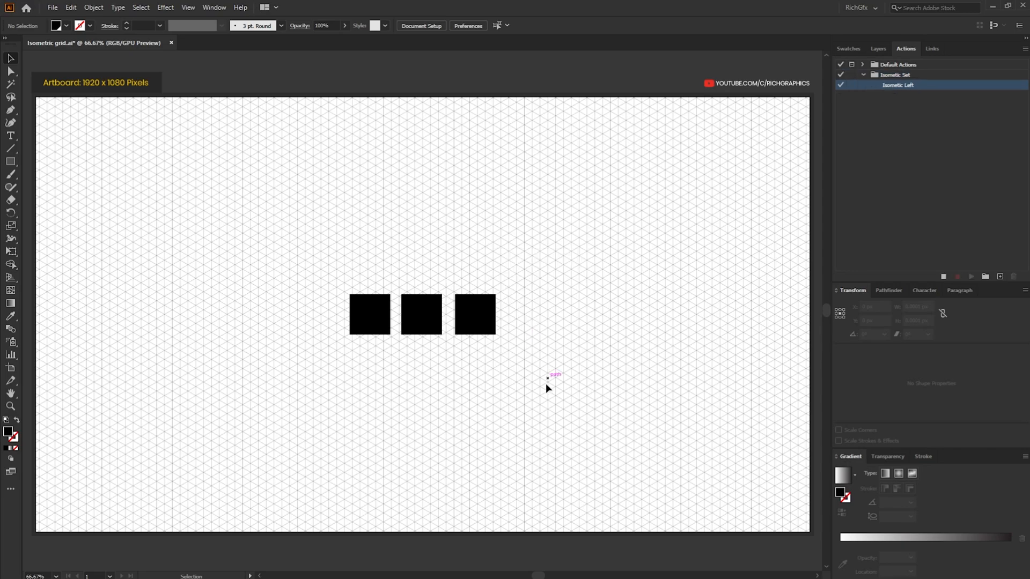
mouse_move(693, 271)
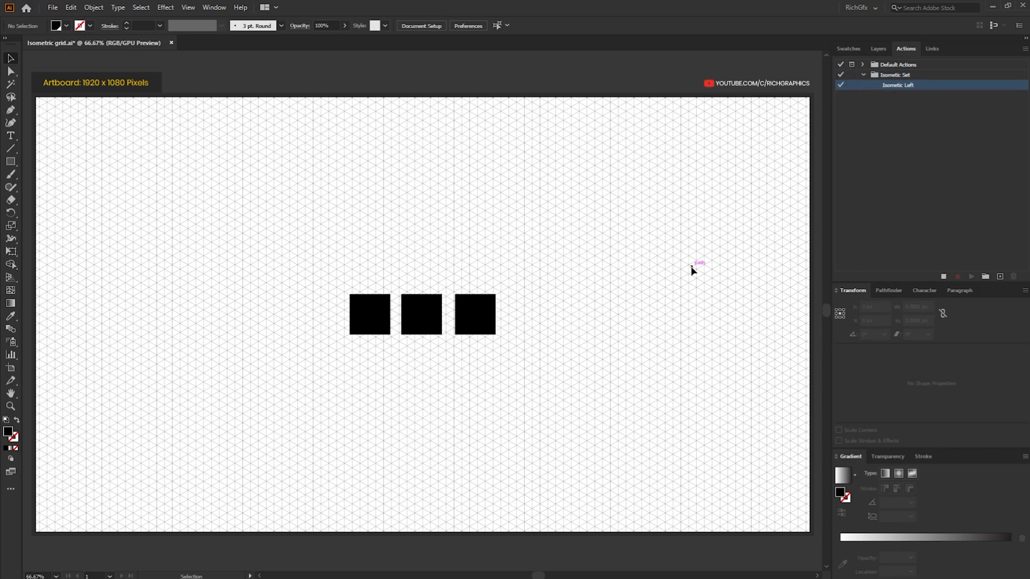
Set the left square to H 86.6%, shear -30° and rotate -30°, then stop recording
click(369, 317)
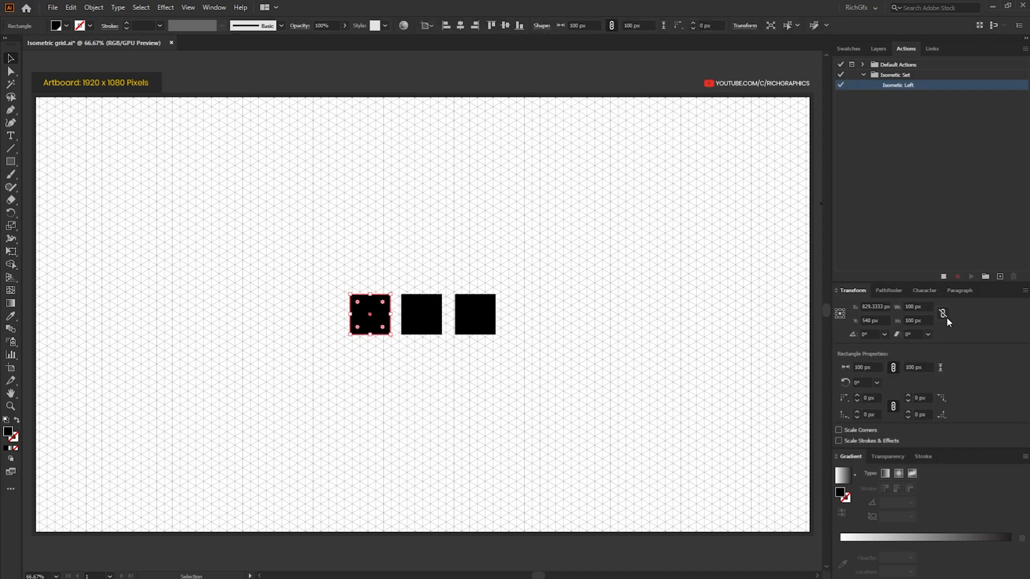
mouse_move(943, 313)
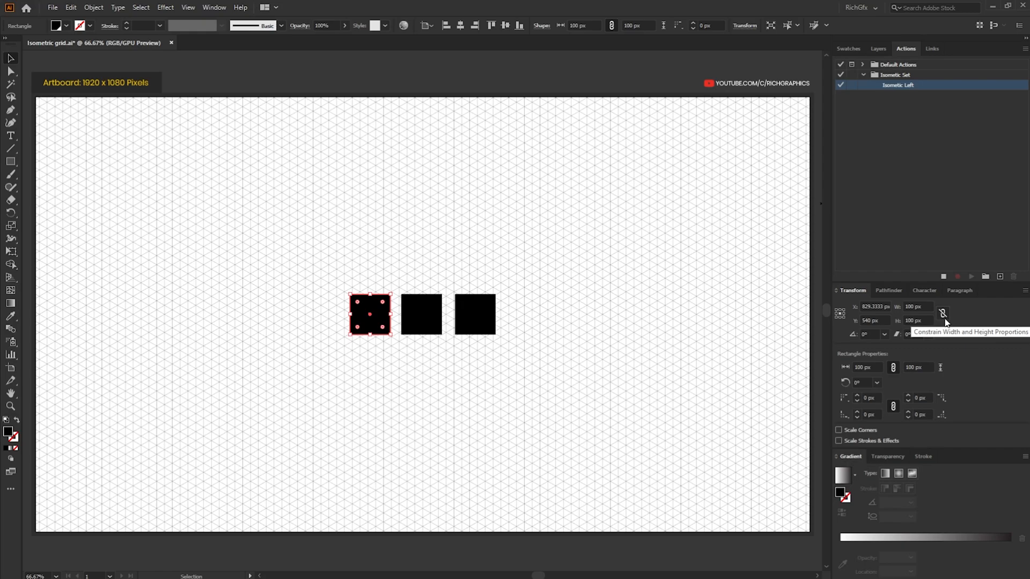
mouse_move(949, 328)
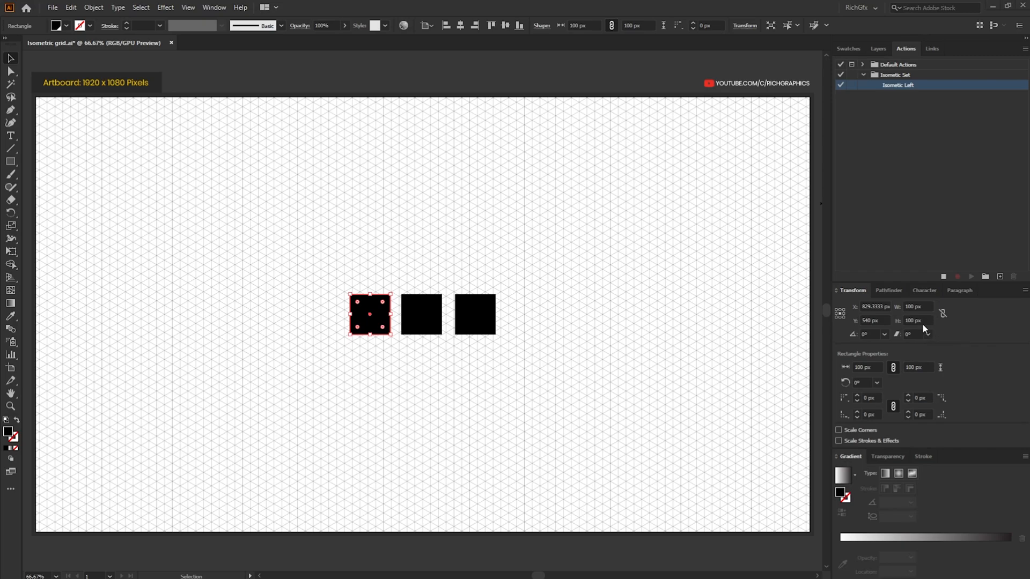
click(917, 321)
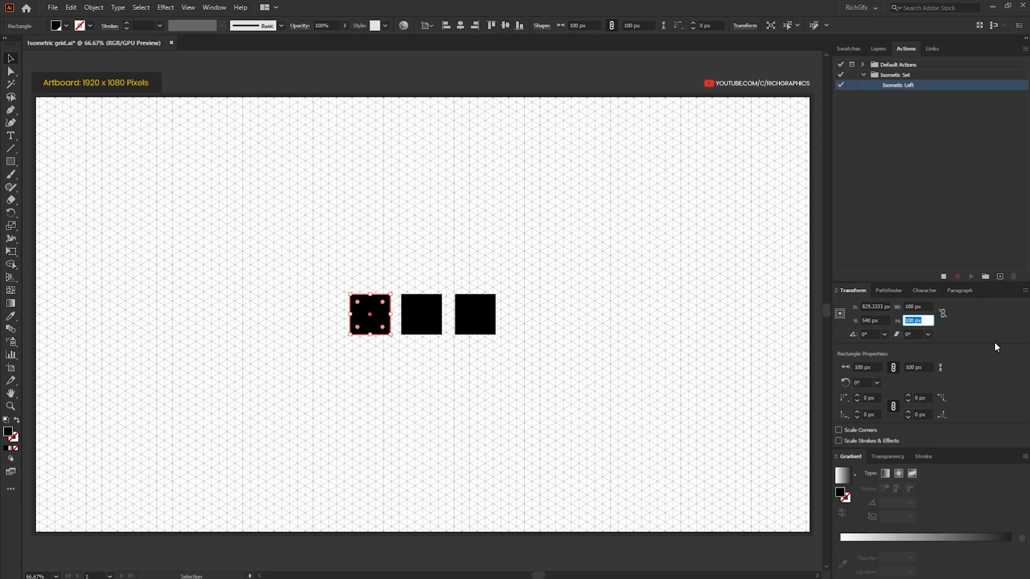
text(86.602)
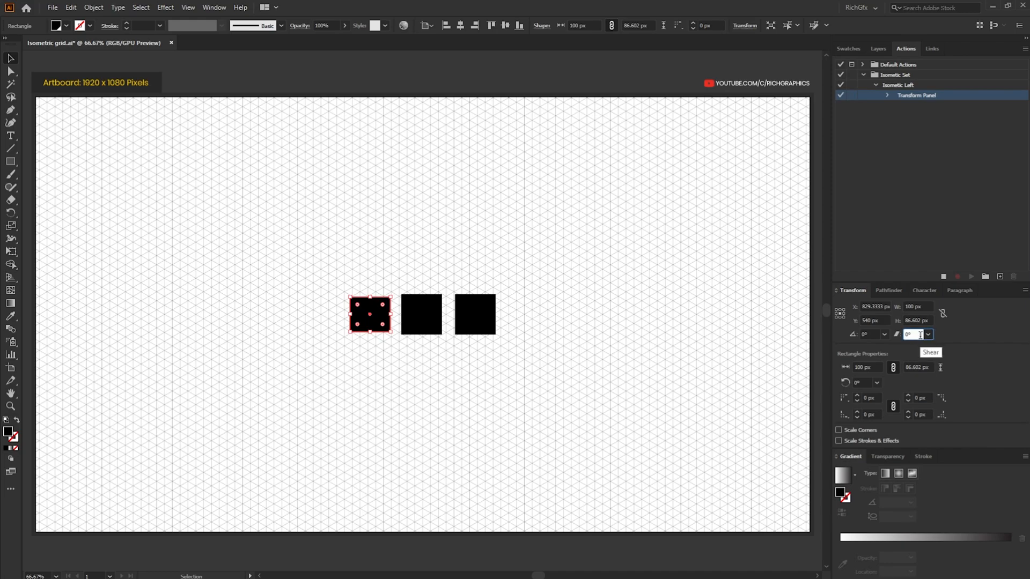
text(-30)
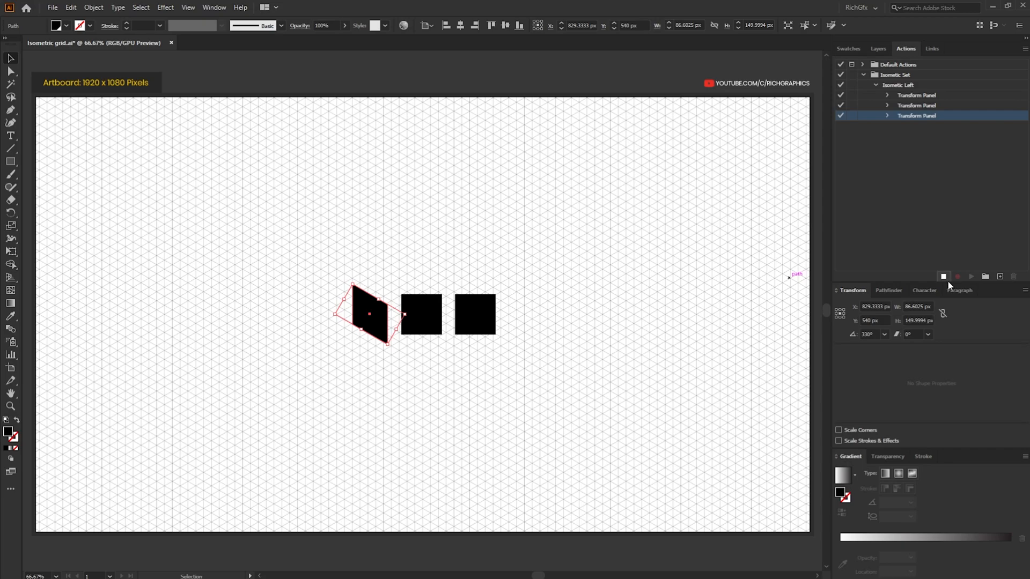
mouse_move(944, 276)
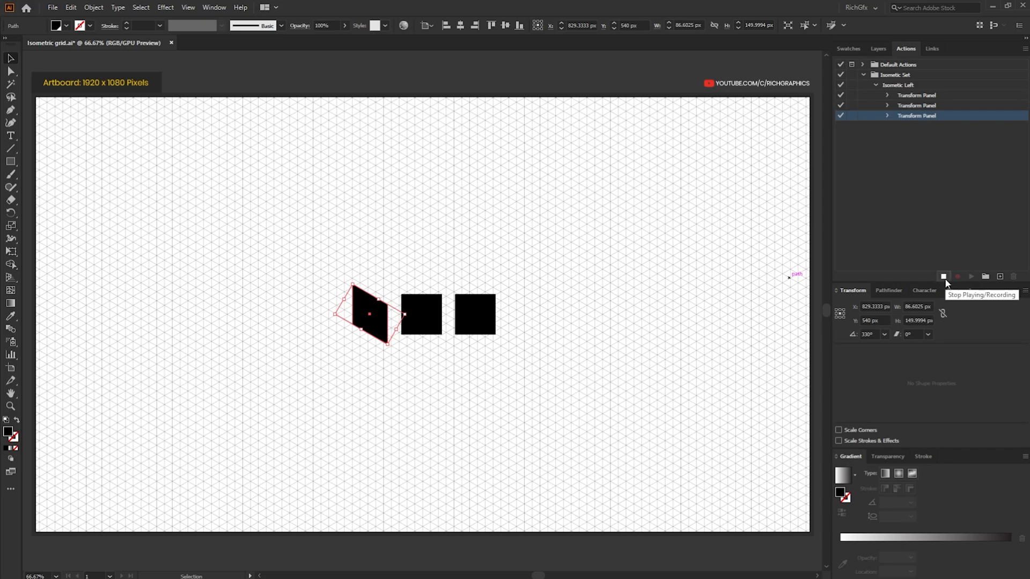
click(943, 276)
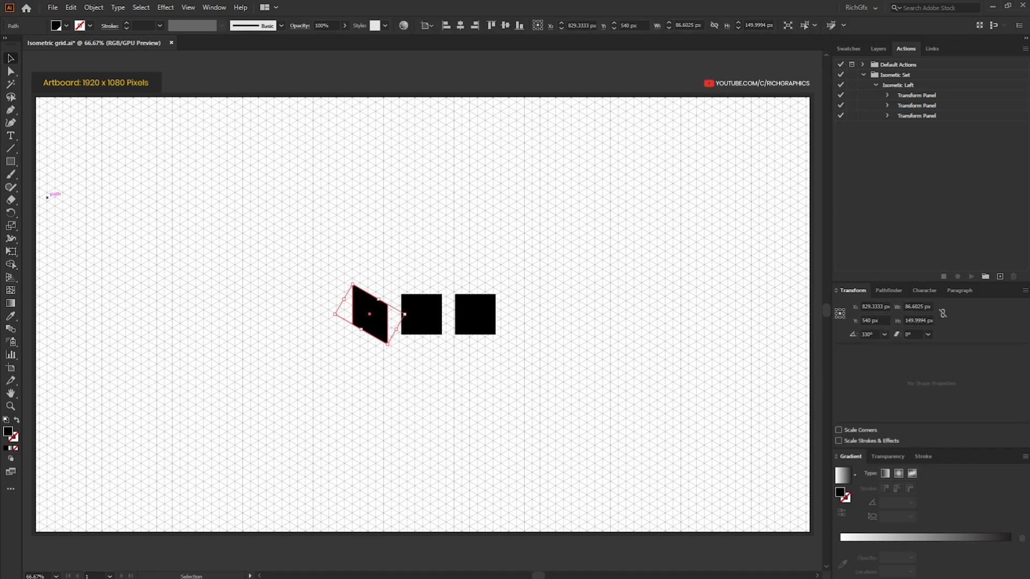
mouse_move(520, 208)
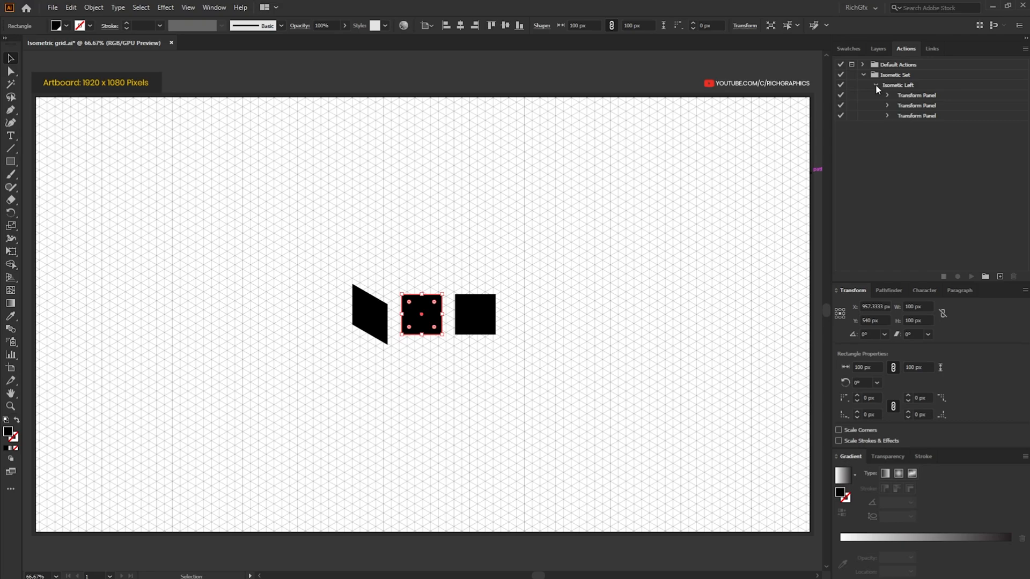
Collapse Isometric Left and start recording a new Isometric Top action
click(876, 86)
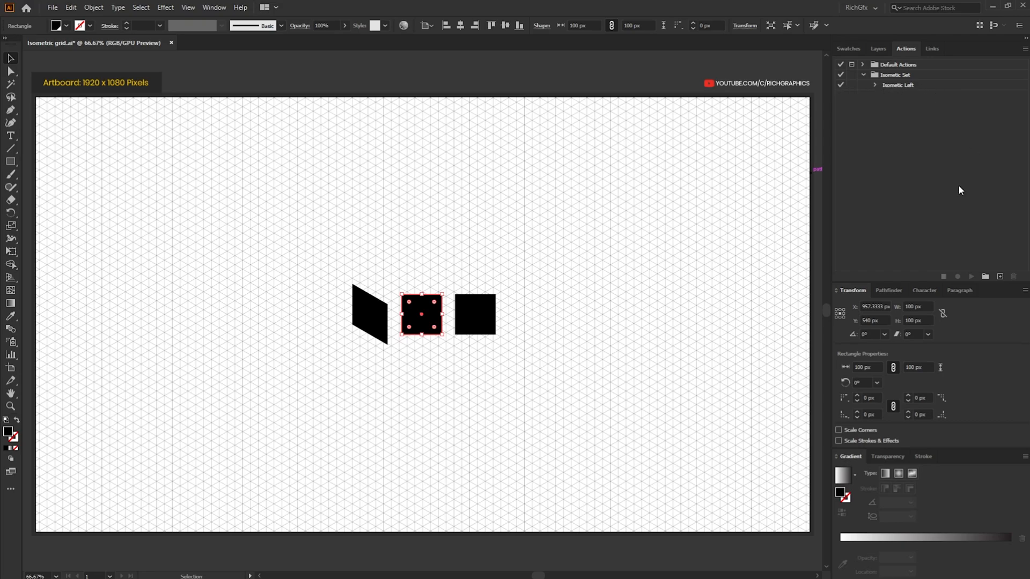
mouse_move(1000, 277)
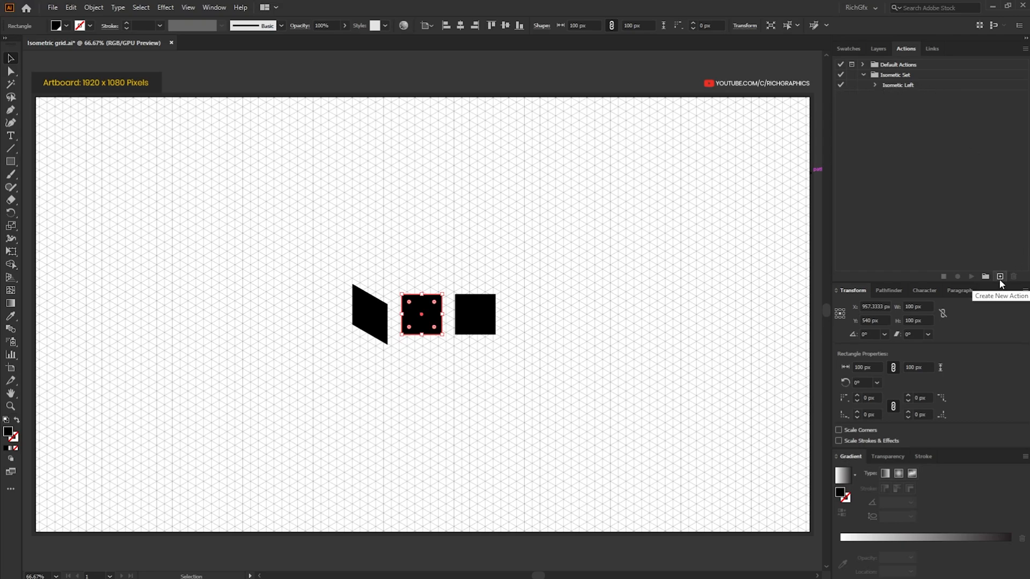
click(1000, 276)
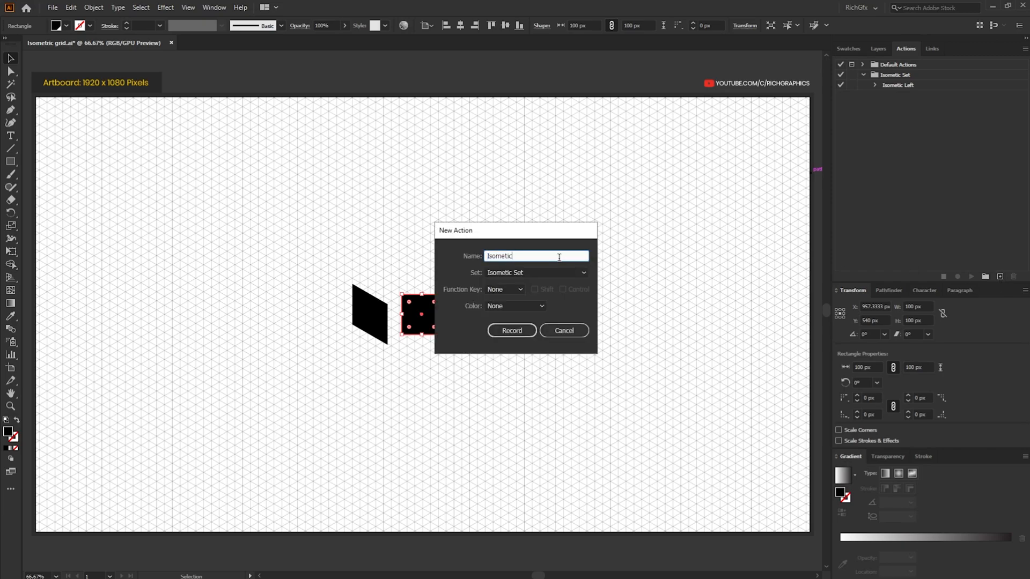
click(512, 330)
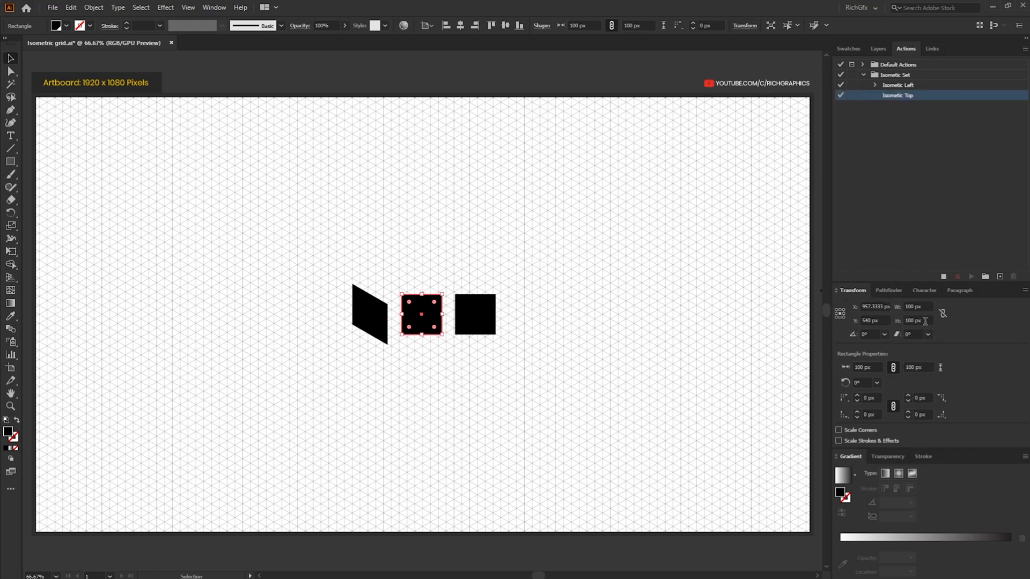
Reduce the middle square's height to 86% and set its rotation angle
click(916, 320)
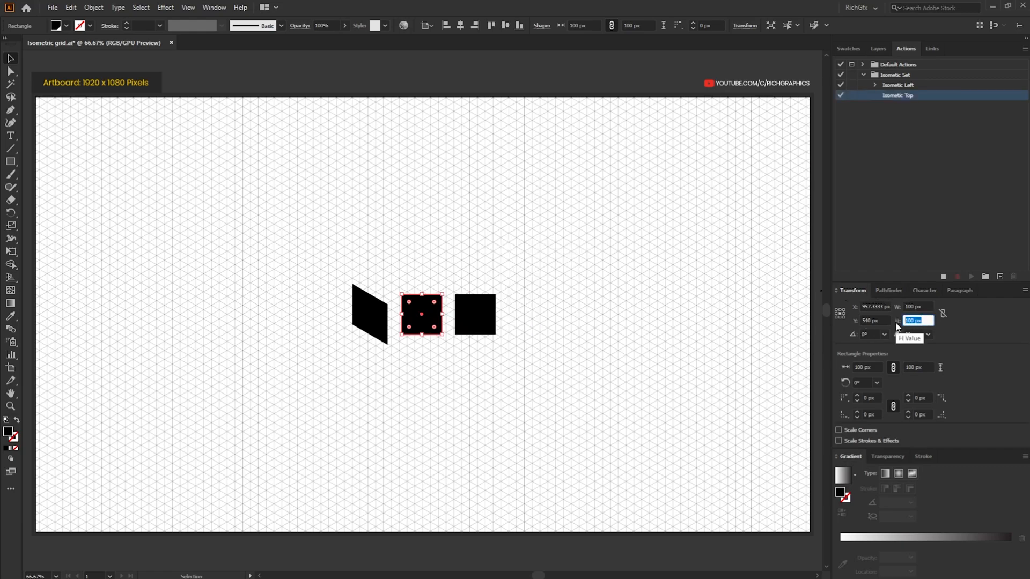
text(86.)
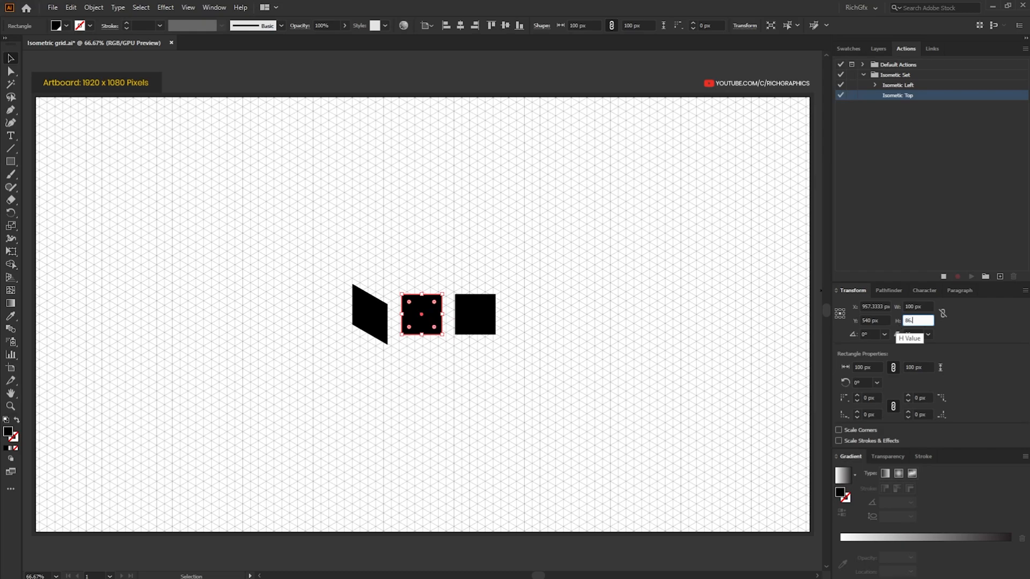
key(Enter)
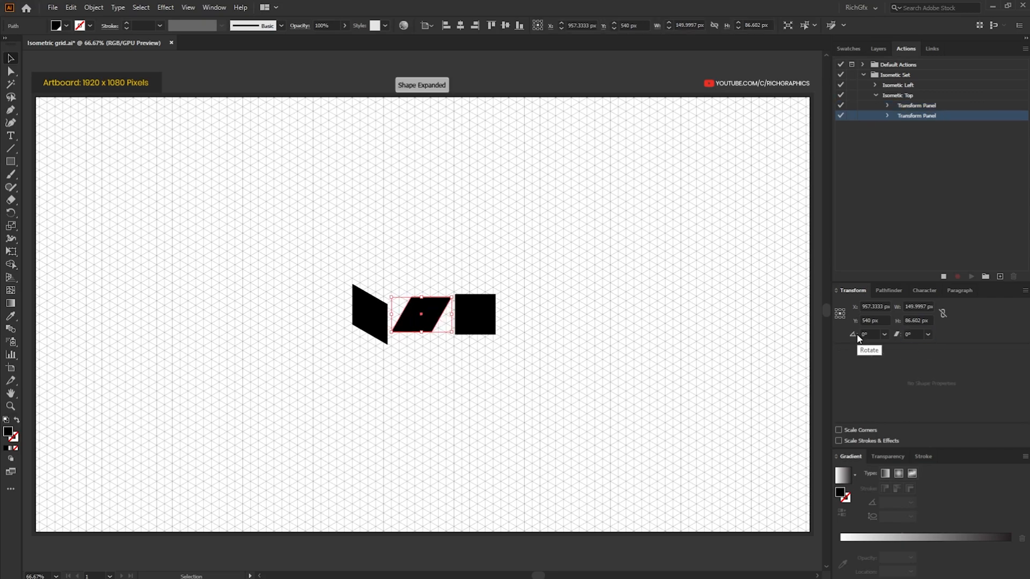
click(870, 334)
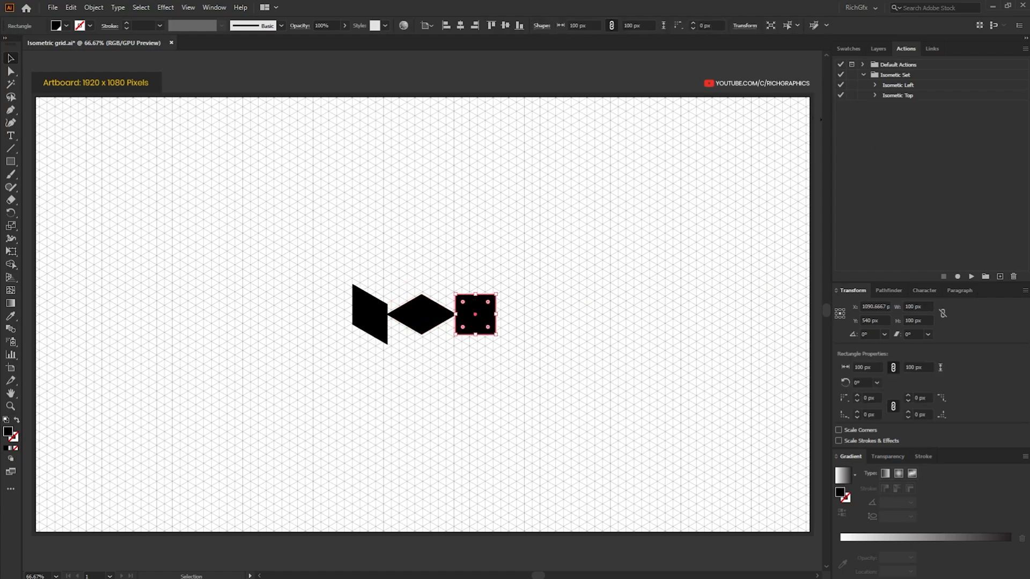
mouse_move(999, 276)
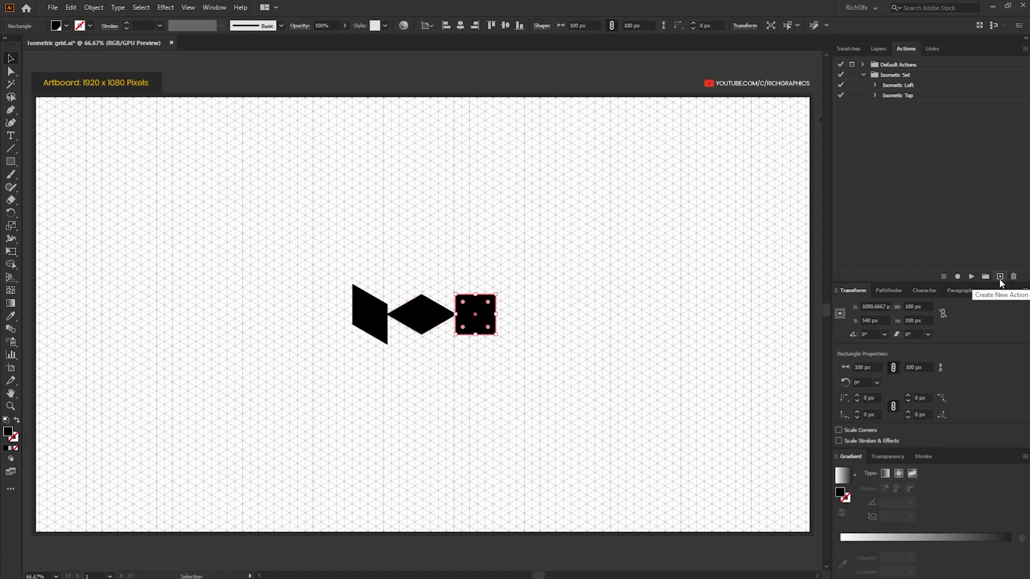
Record Isometric Right: right square height 86.602%, shear and rotate 30°, then collapse it
click(999, 277)
text(Isometic Right)
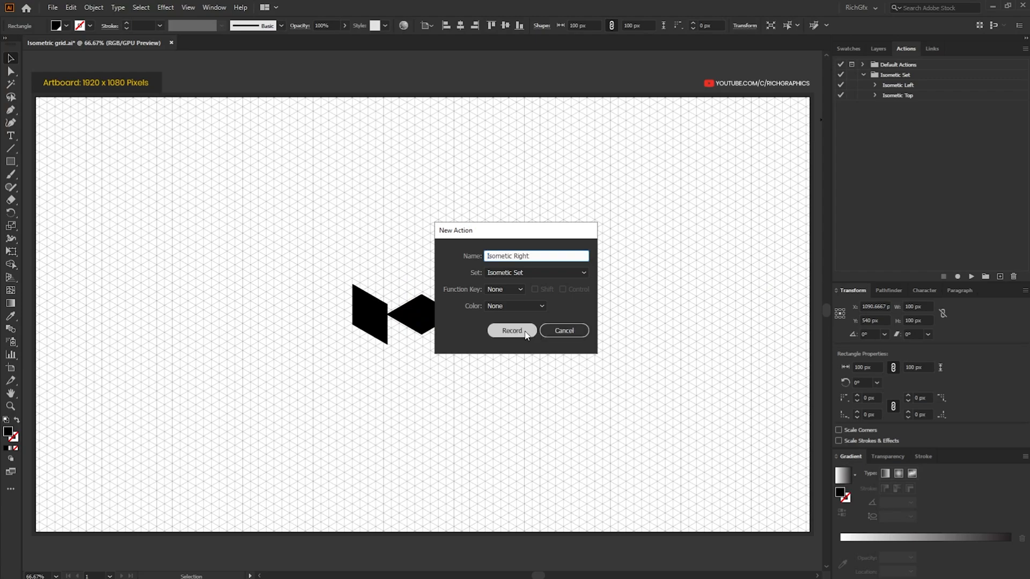
click(511, 331)
text(86.602)
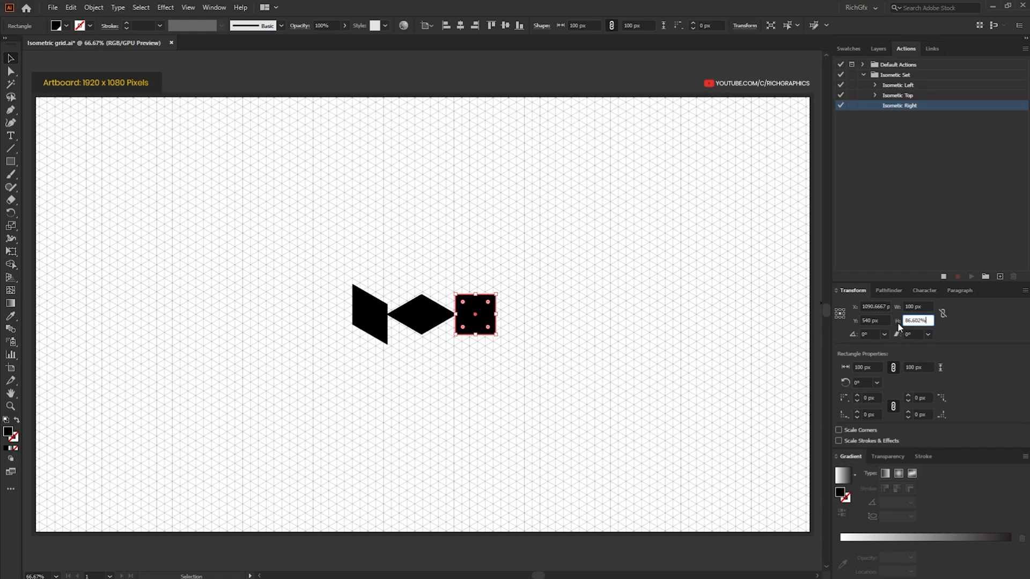
key(Enter)
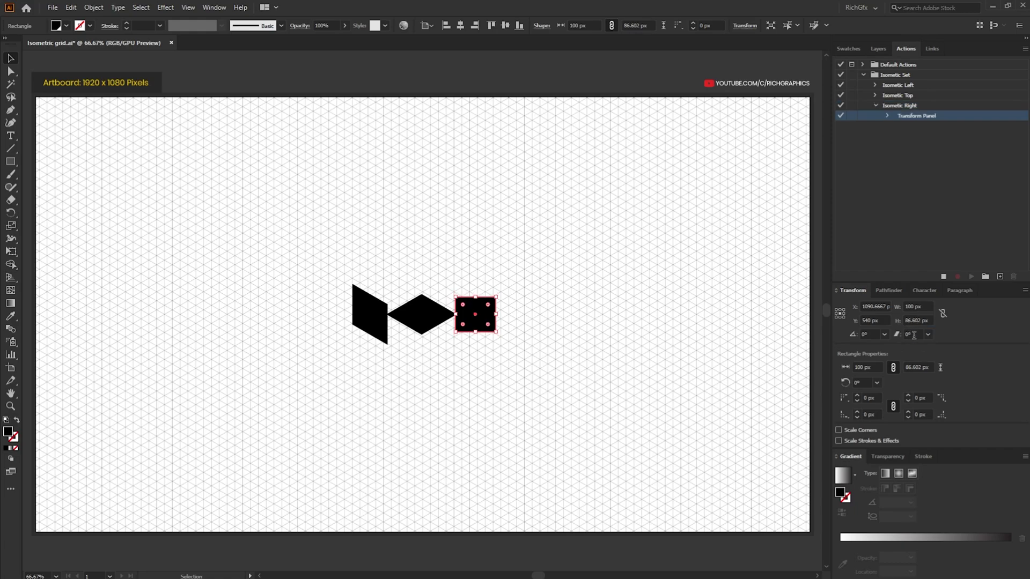
click(913, 334)
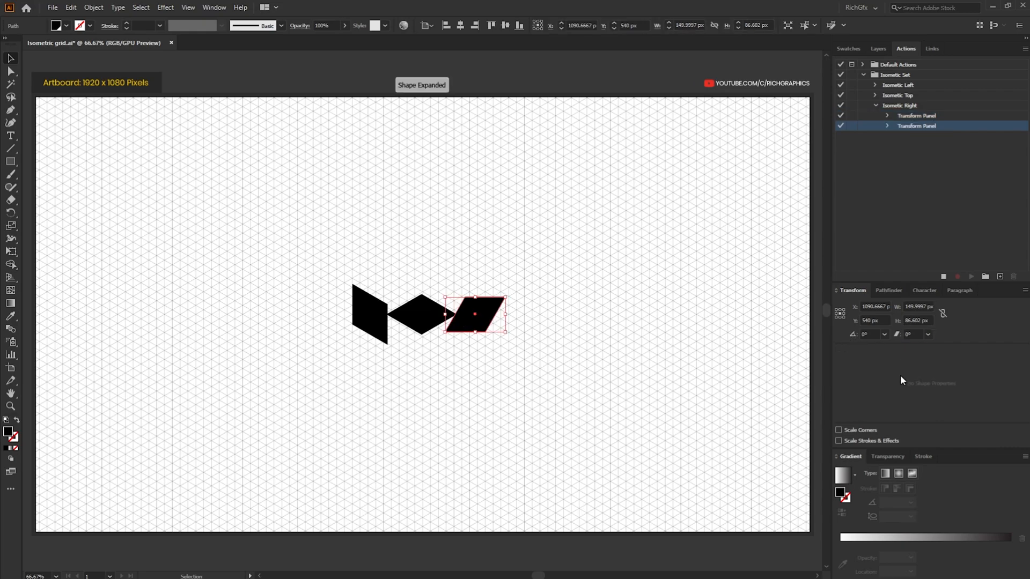
click(870, 334)
text(30)
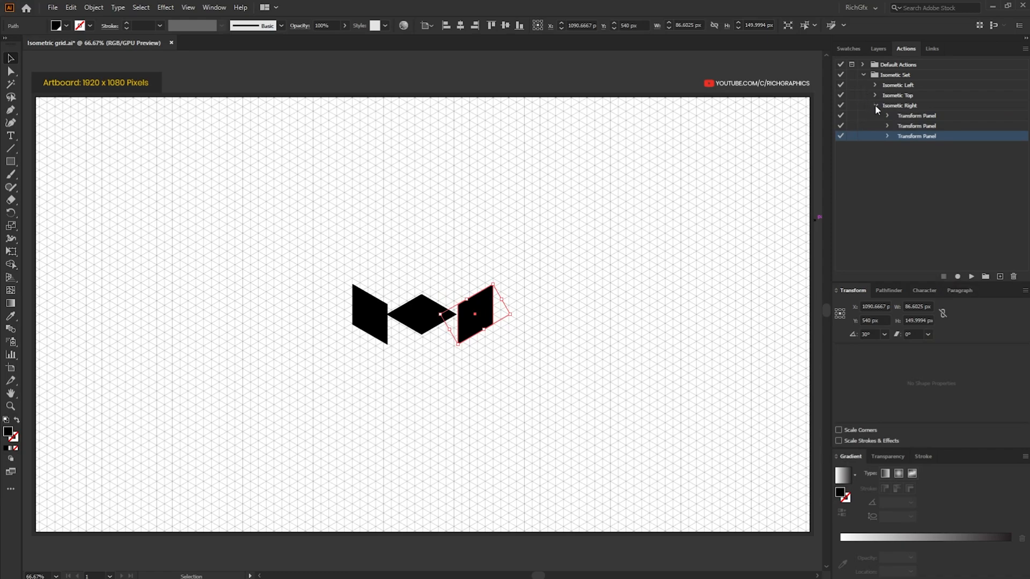
click(875, 105)
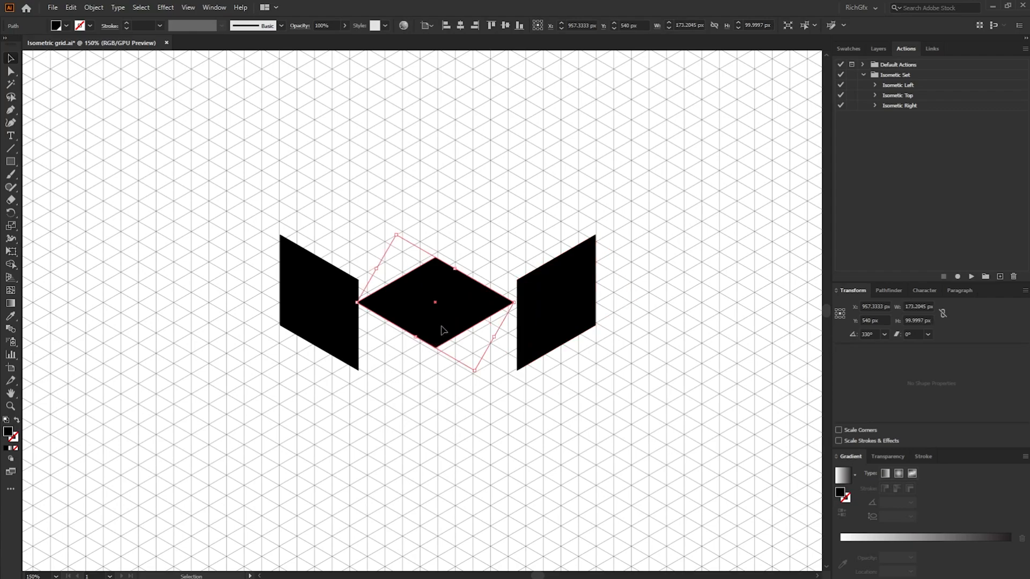
Drag the top face between the side faces and select the Isometric Top action
drag(433, 302, 378, 252)
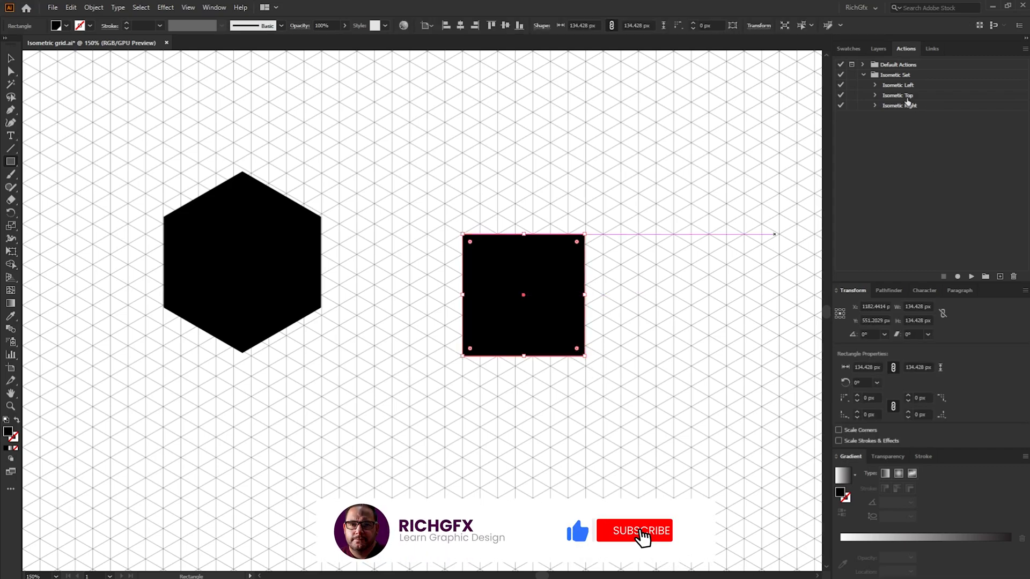
click(896, 95)
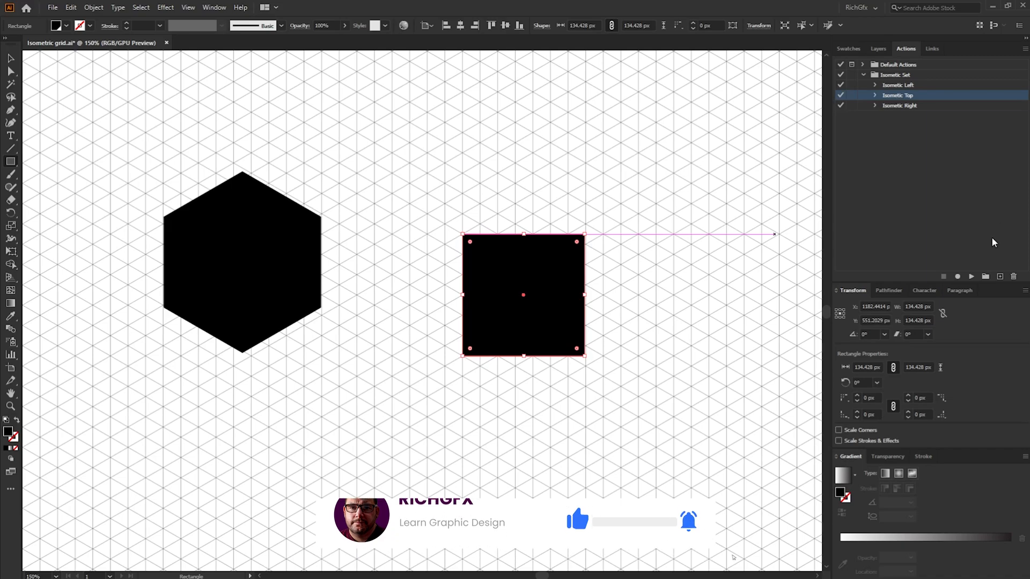